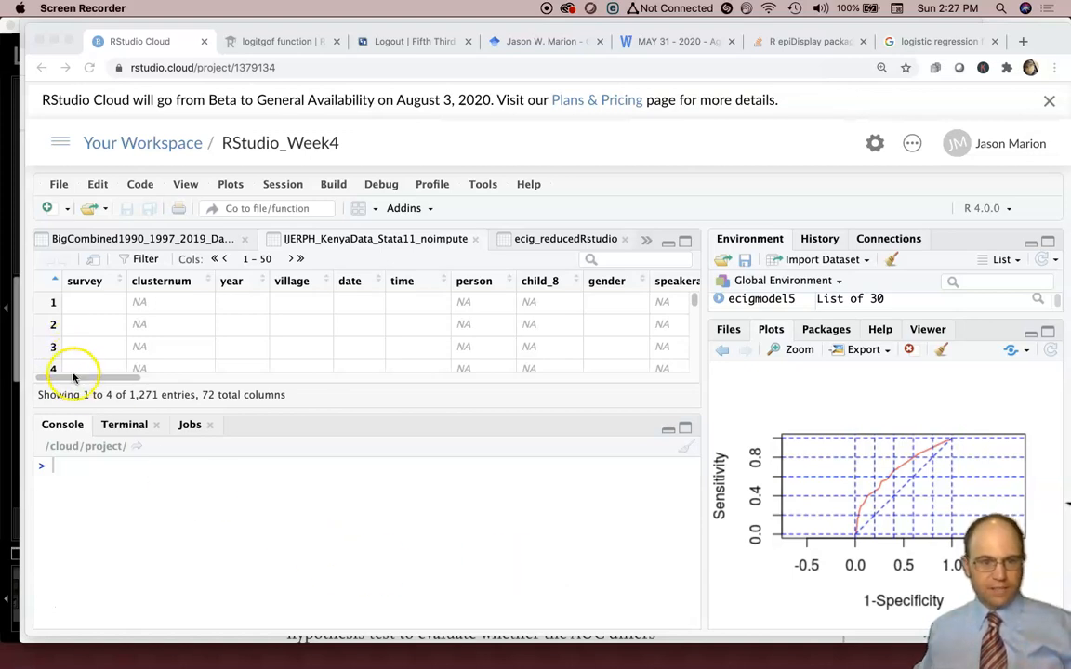
- Scroll the Kenya data viewer rightward across the survey and symptom columns toward diarrhea28
{"action": "scroll", "scroll_direction": "down", "scroll_amount": 3}
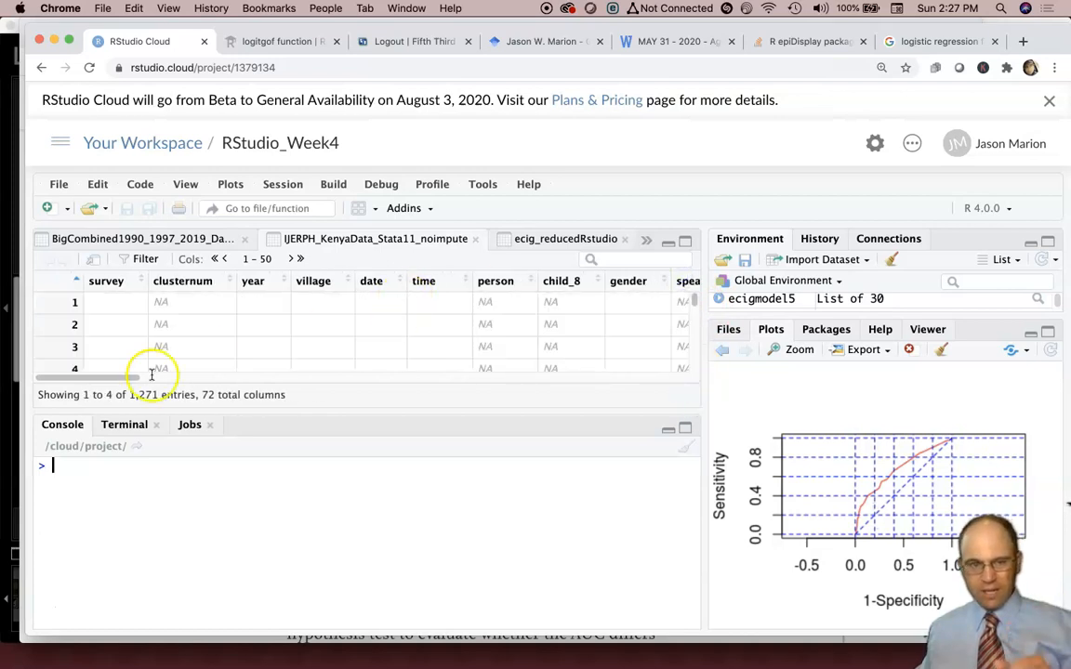
{"action": "scroll", "scroll_direction": "down", "scroll_amount": 3}
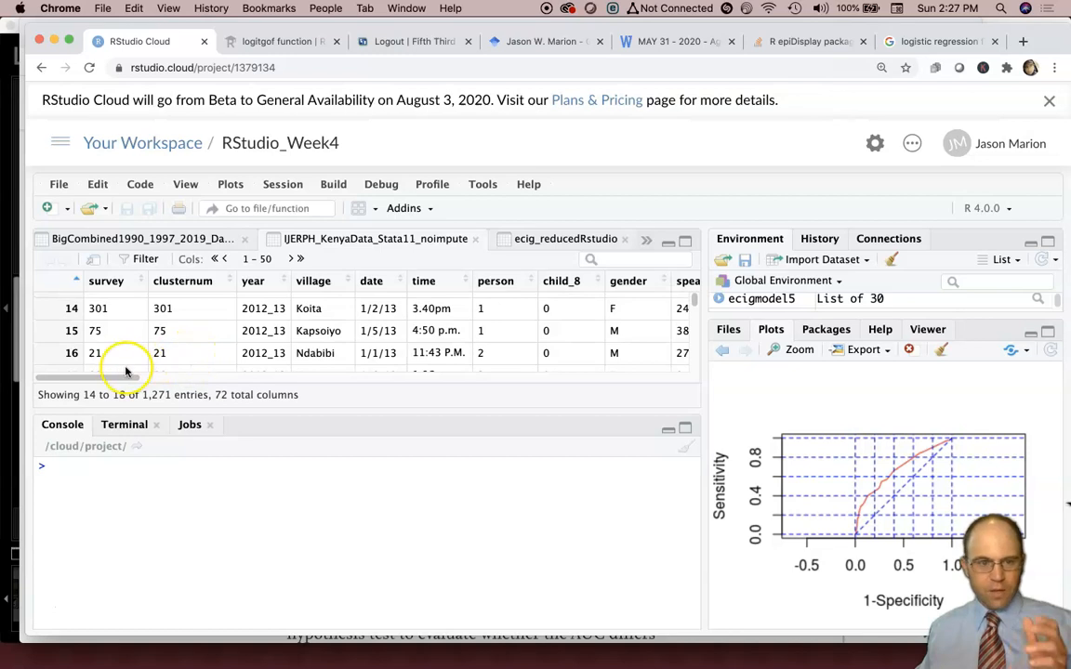
{"action": "left_click_drag", "start_coordinate": [127, 379], "coordinate": [158, 379]}
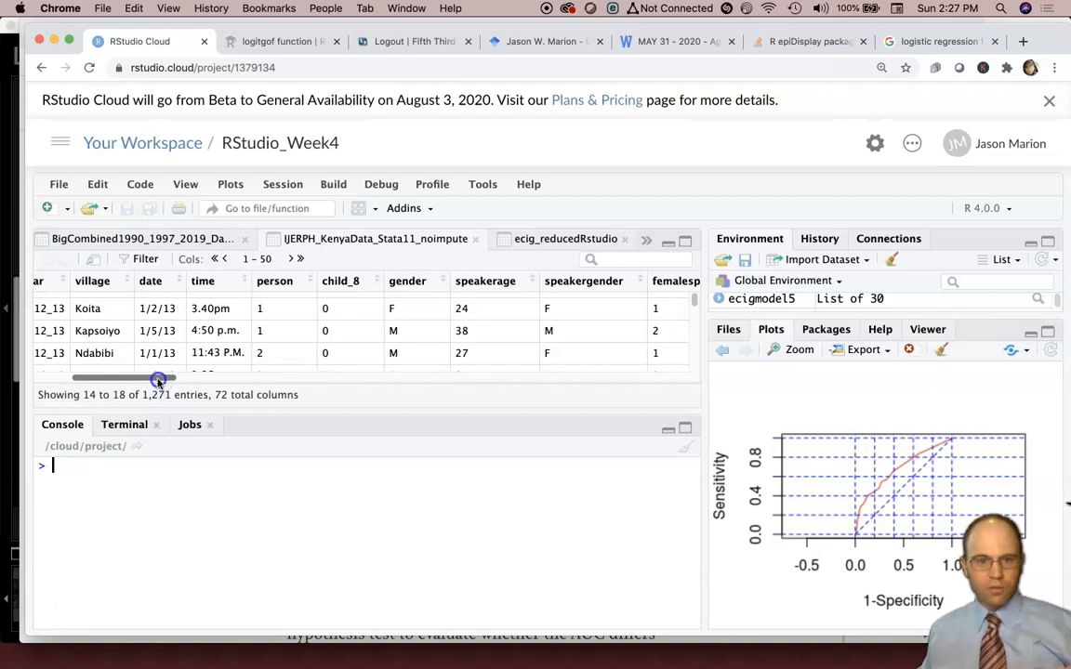
{"action": "left_click_drag", "start_coordinate": [158, 379], "coordinate": [213, 376]}
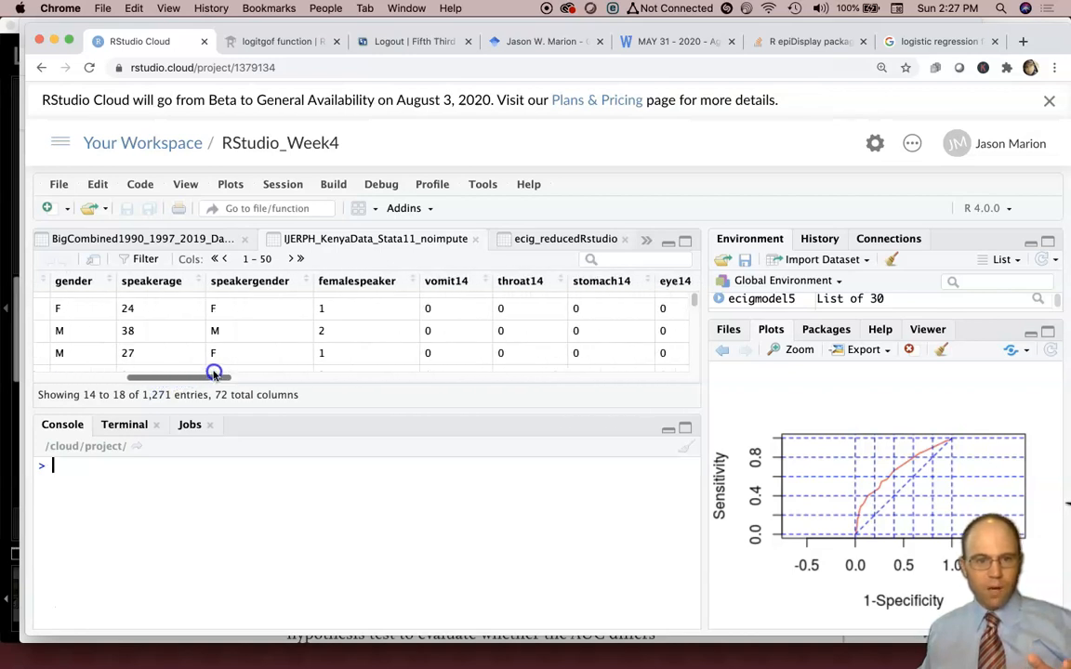
{"action": "left_click_drag", "start_coordinate": [212, 373], "coordinate": [220, 374]}
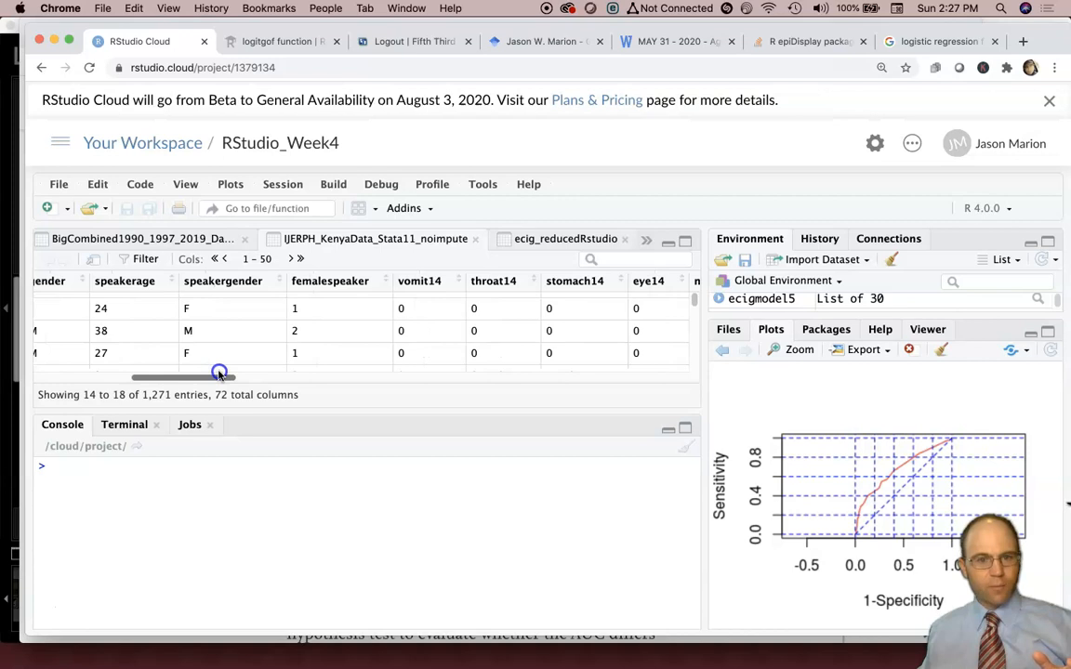
{"action": "left_click_drag", "start_coordinate": [219, 376], "coordinate": [331, 375]}
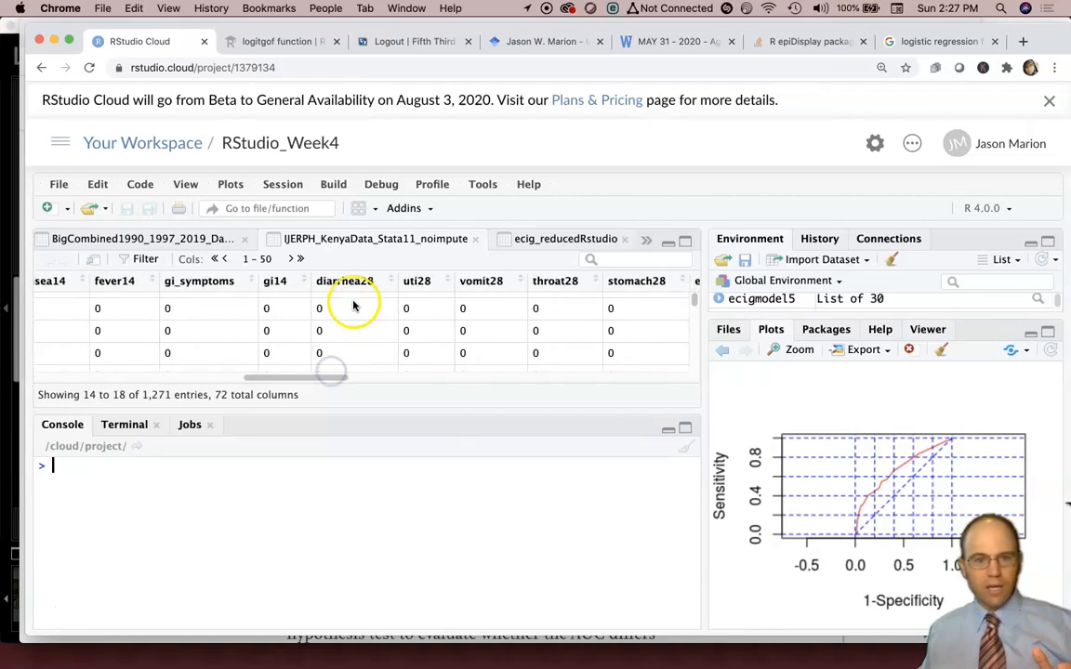
{"action": "left_click_drag", "start_coordinate": [331, 372], "coordinate": [364, 379]}
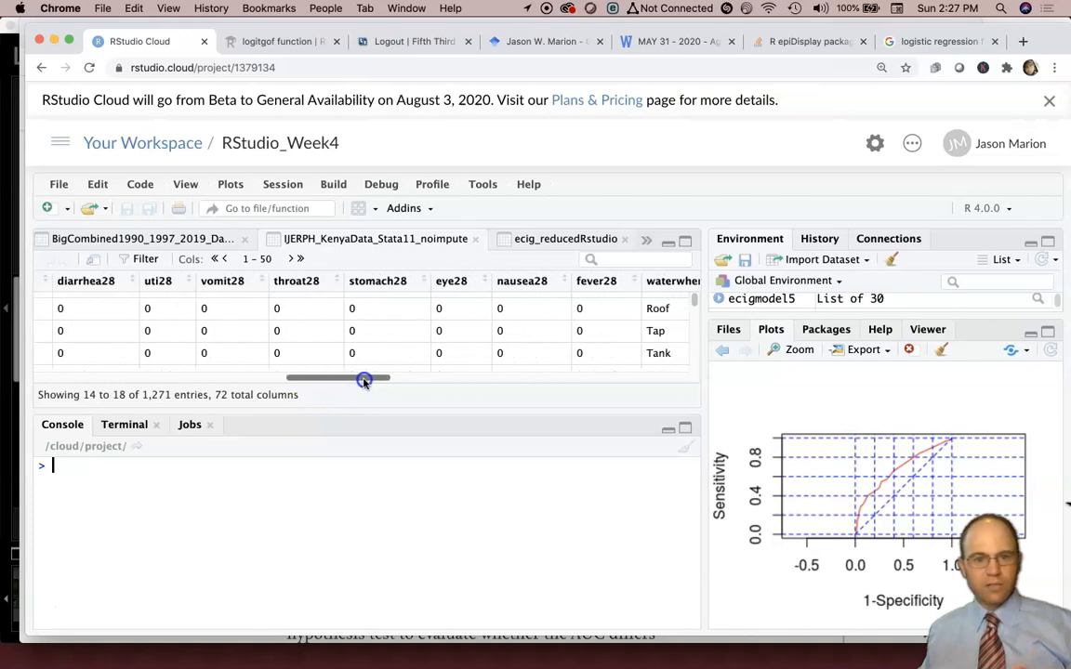
- Scroll further right past publictreatment and boiling to the latrine and childwq columns
{"action": "left_click_drag", "start_coordinate": [364, 379], "coordinate": [455, 374]}
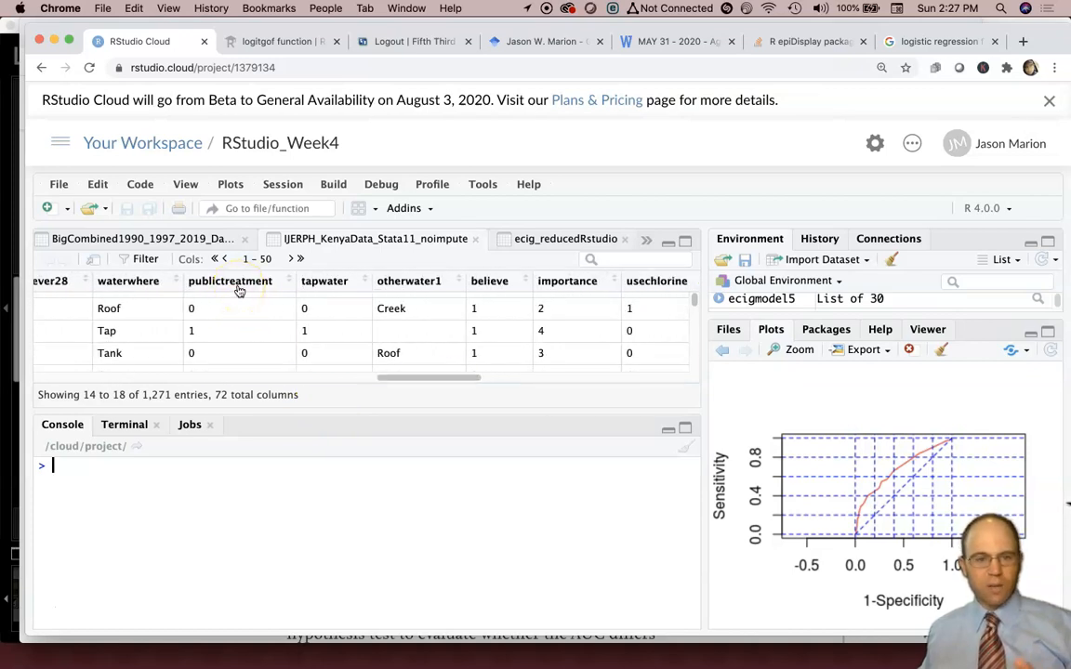
{"action": "mouse_move", "coordinate": [230, 281]}
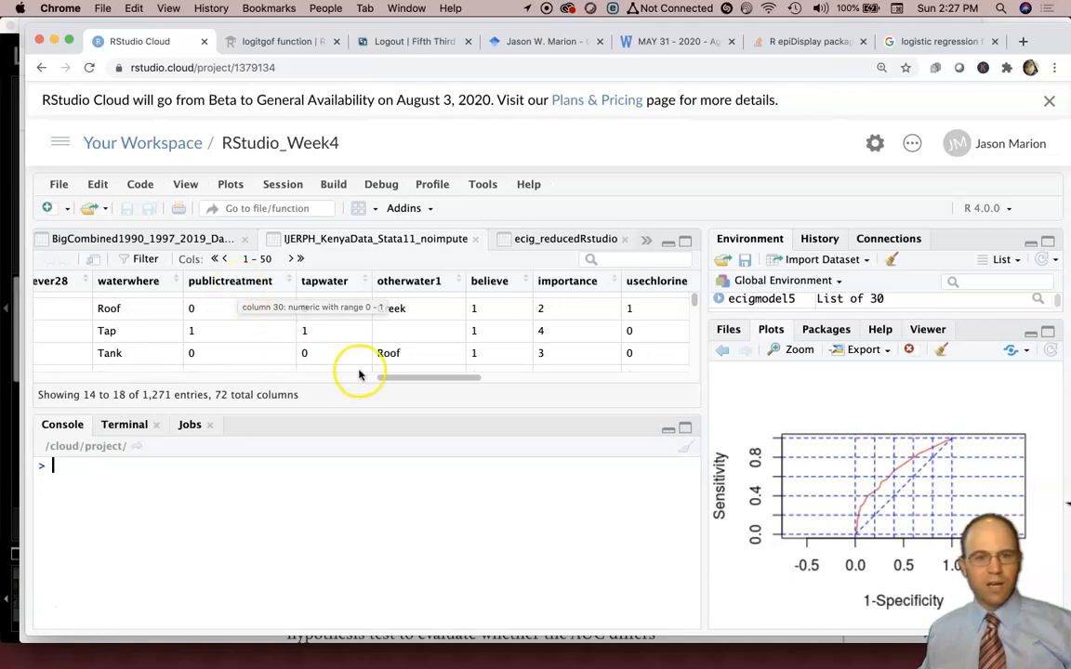
{"action": "left_click_drag", "start_coordinate": [357, 376], "coordinate": [454, 375]}
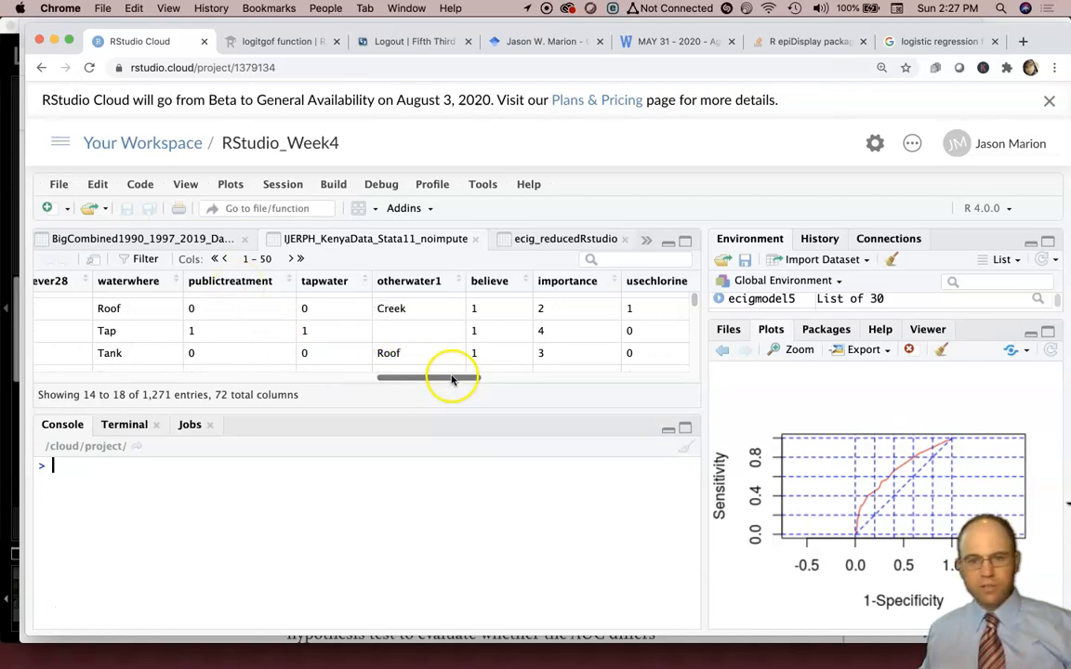
{"action": "left_click_drag", "start_coordinate": [450, 377], "coordinate": [487, 378]}
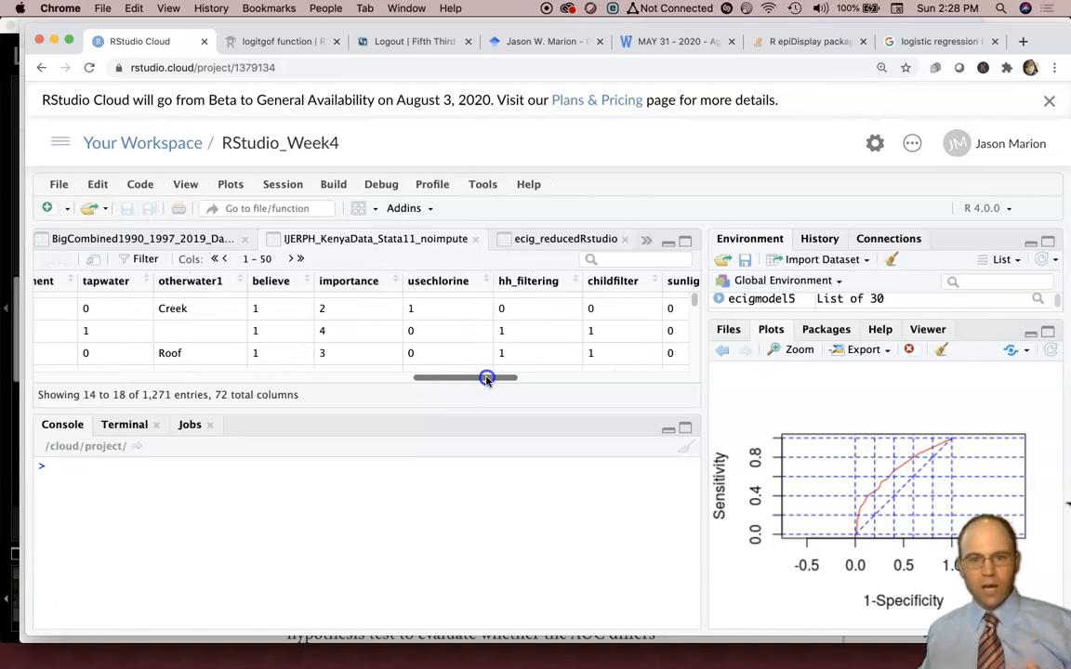
{"action": "left_click_drag", "start_coordinate": [487, 377], "coordinate": [530, 377]}
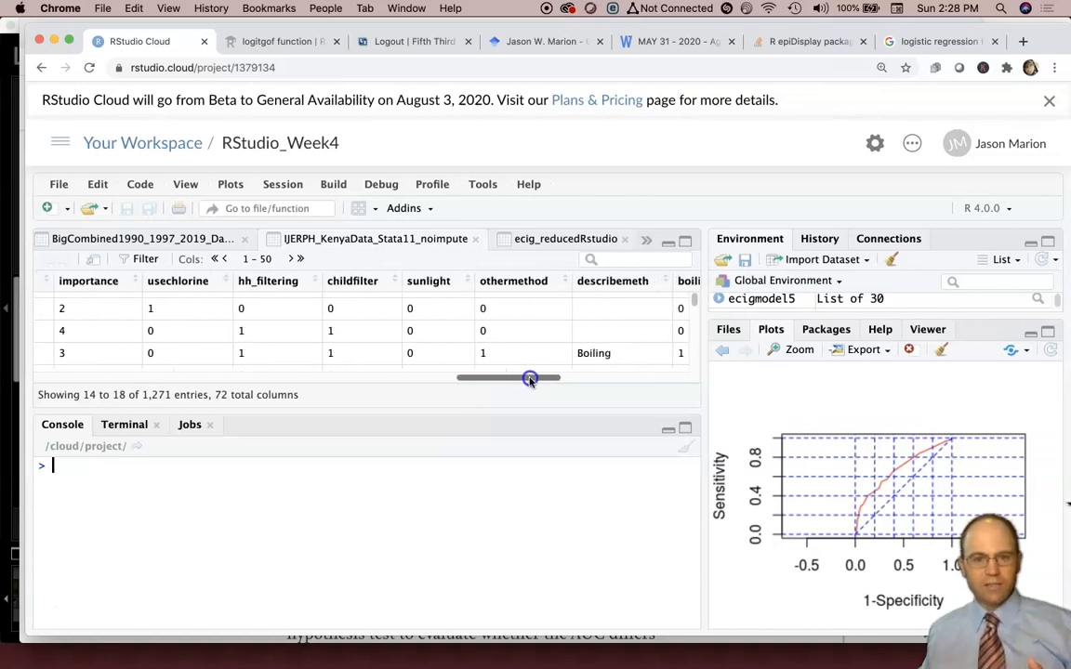
{"action": "left_click_drag", "start_coordinate": [528, 378], "coordinate": [535, 377]}
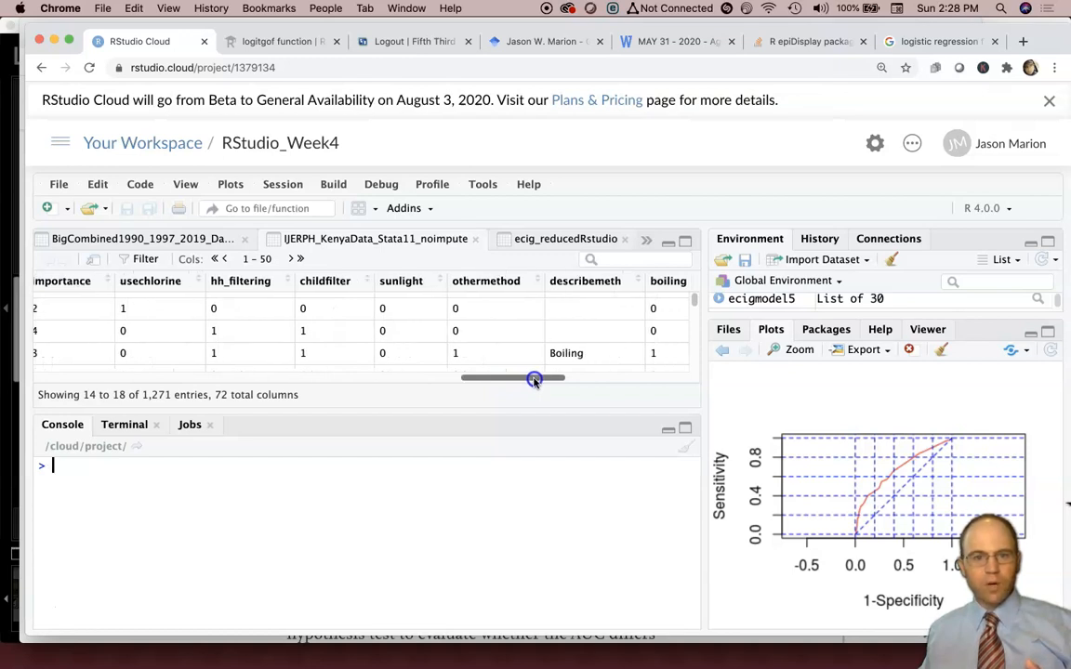
{"action": "left_click_drag", "start_coordinate": [535, 380], "coordinate": [511, 379]}
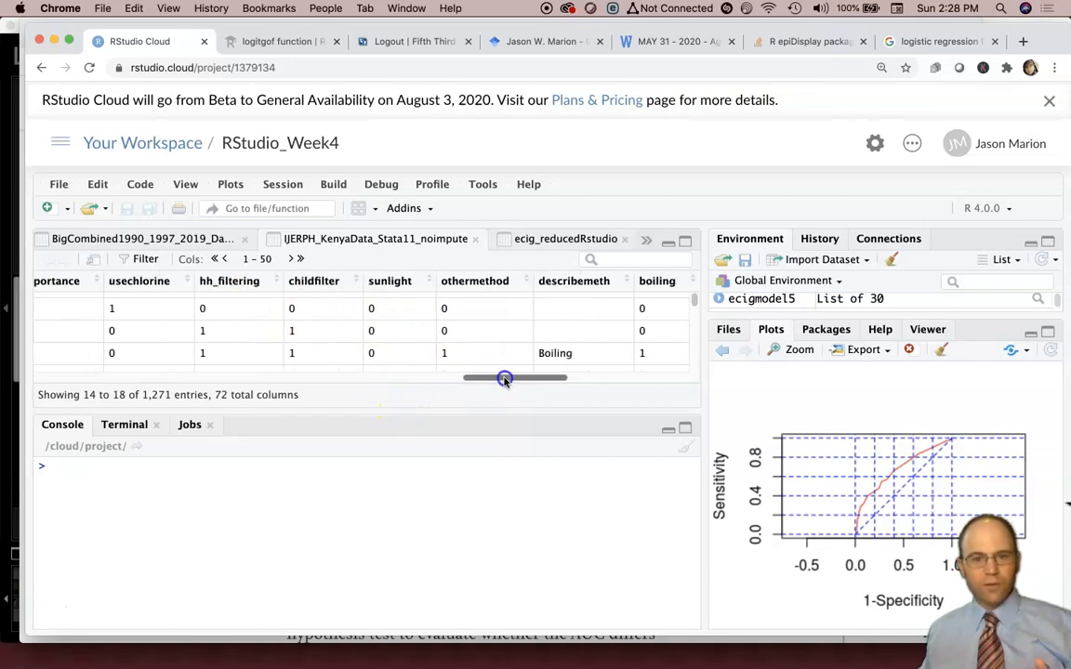
{"action": "left_click_drag", "start_coordinate": [506, 377], "coordinate": [517, 377]}
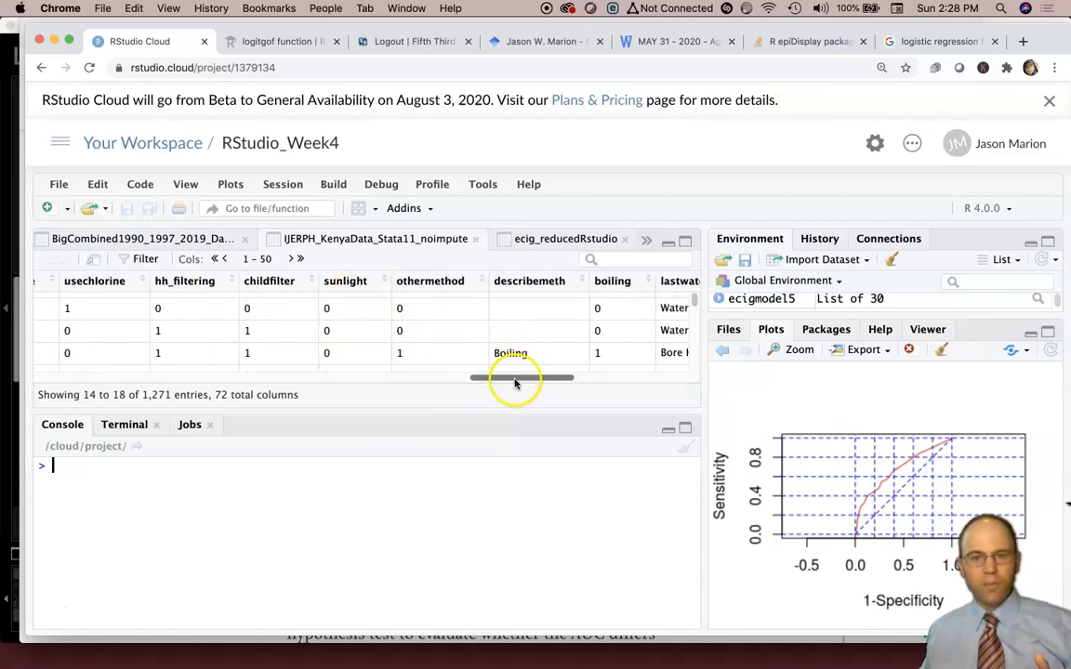
{"action": "left_click_drag", "start_coordinate": [516, 377], "coordinate": [591, 378]}
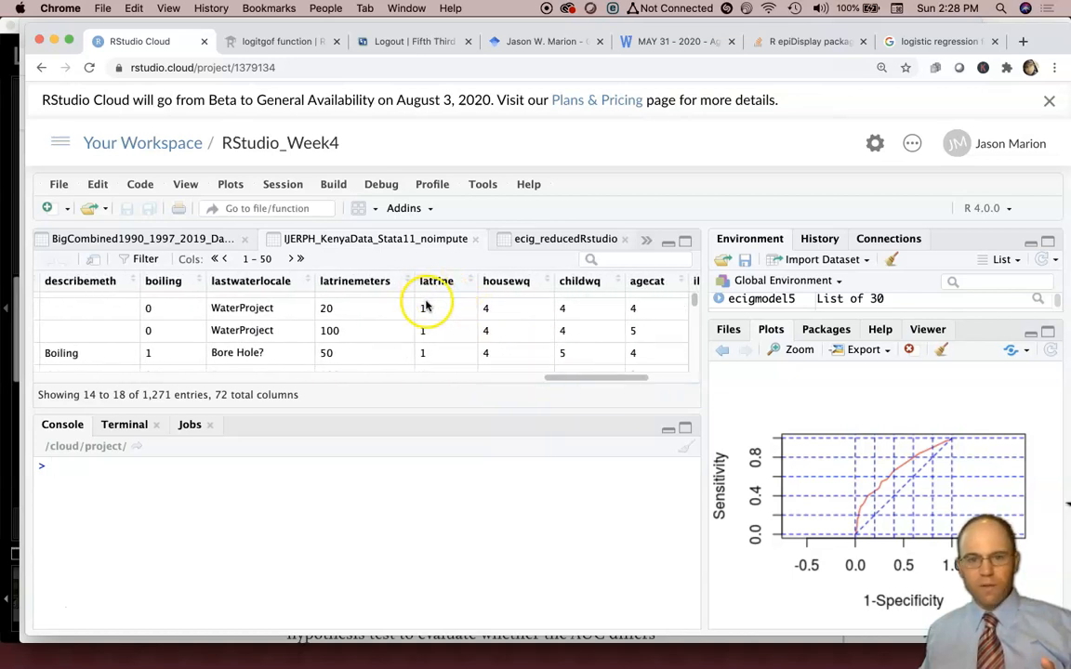
{"action": "mouse_move", "coordinate": [454, 331]}
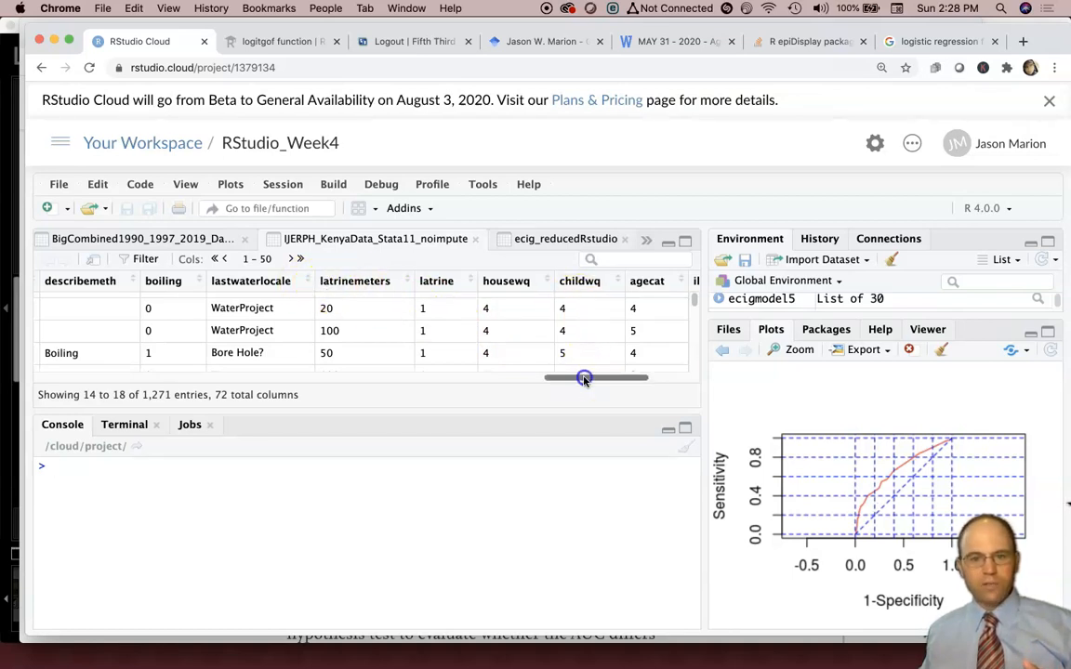
- Scroll back and forth through the columns and settle on diarrhea28 beside uti28 and vomit28
{"action": "left_click_drag", "start_coordinate": [584, 377], "coordinate": [264, 377]}
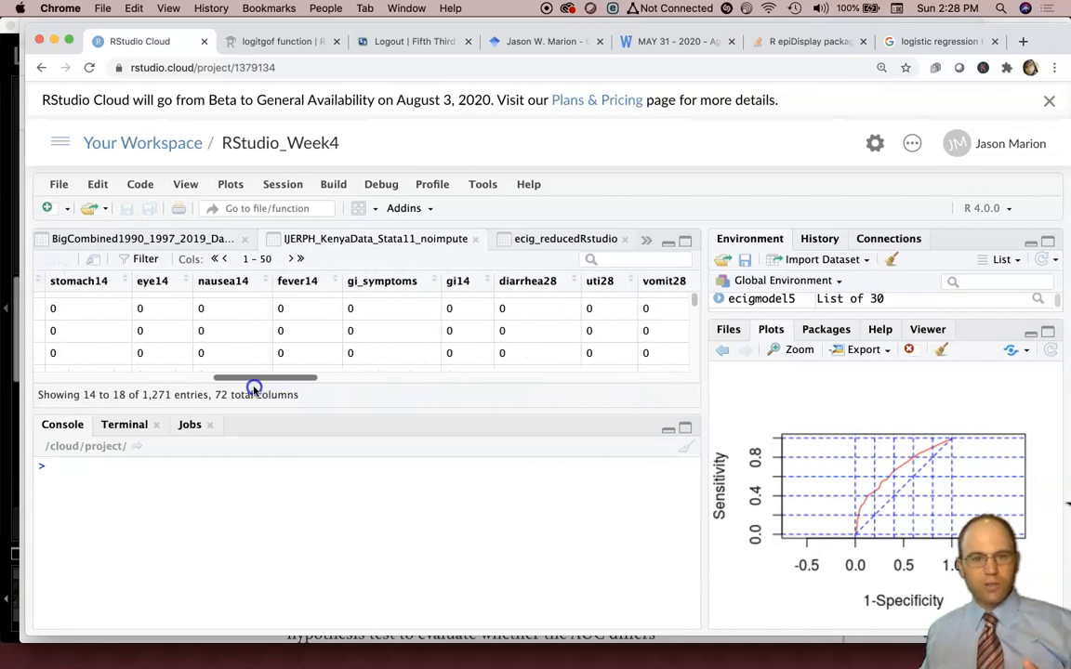
{"action": "left_click_drag", "start_coordinate": [264, 377], "coordinate": [130, 377]}
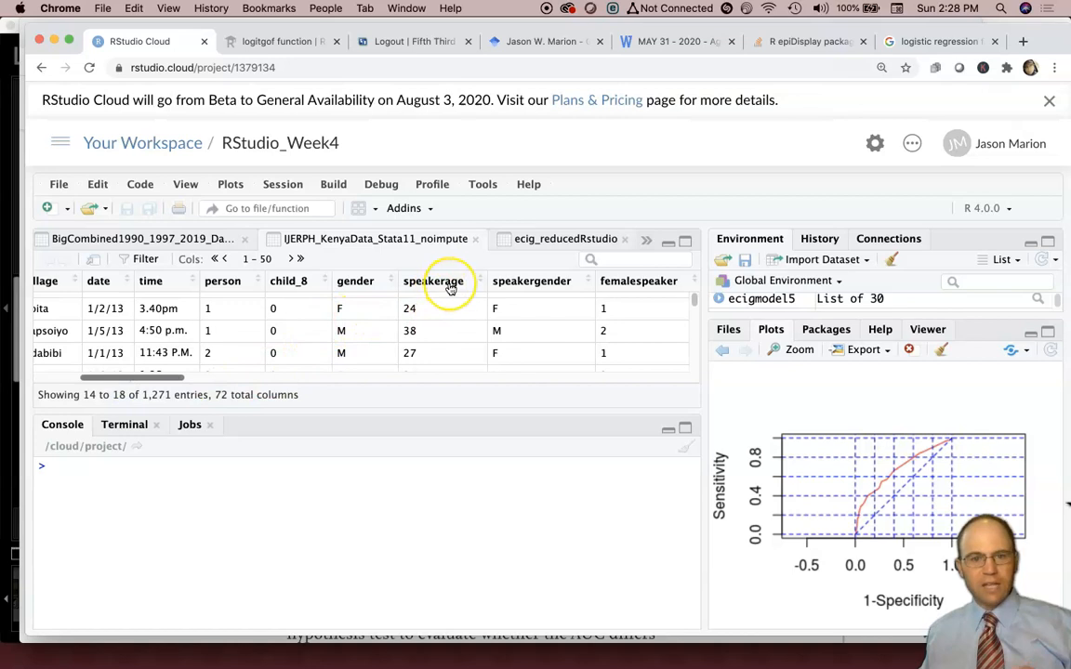
{"action": "mouse_move", "coordinate": [230, 394]}
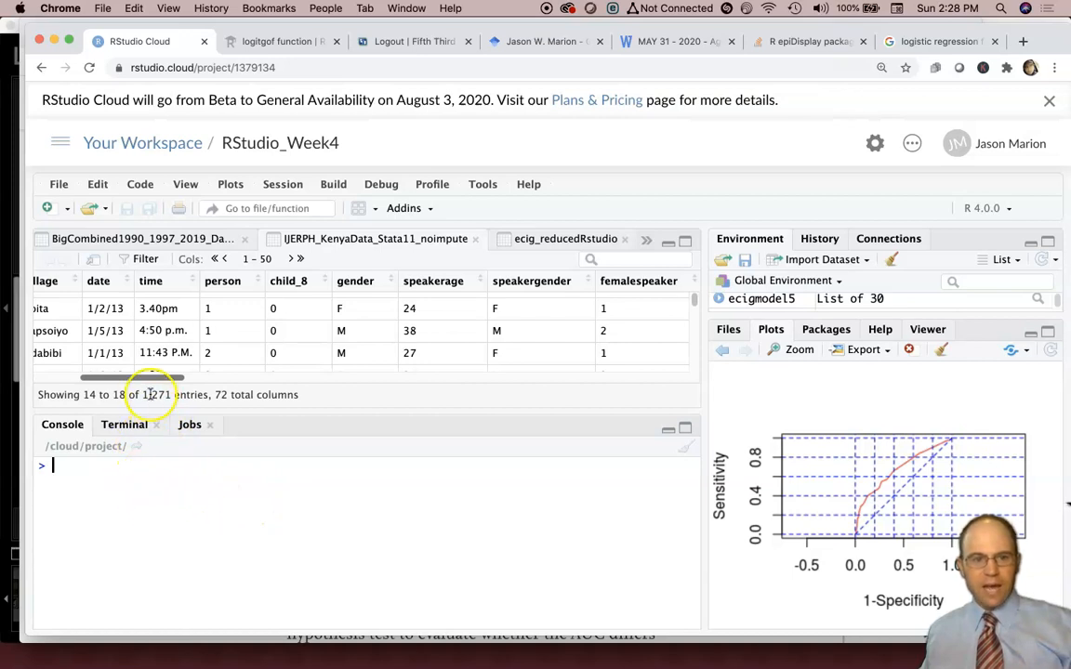
{"action": "left_click_drag", "start_coordinate": [149, 379], "coordinate": [269, 379]}
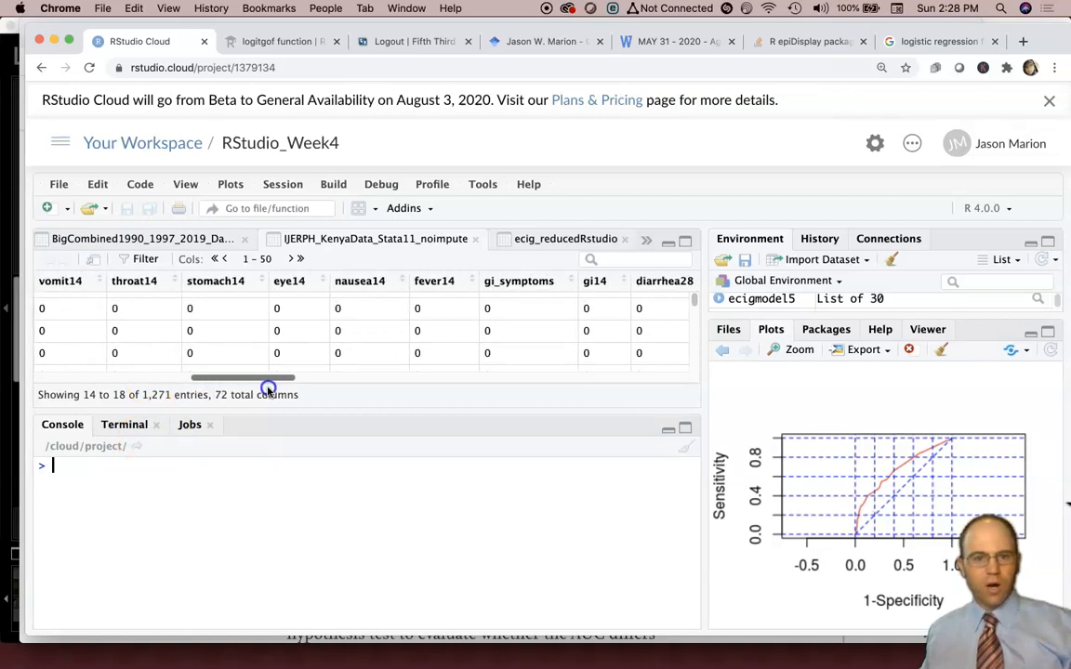
{"action": "left_click_drag", "start_coordinate": [241, 377], "coordinate": [296, 377]}
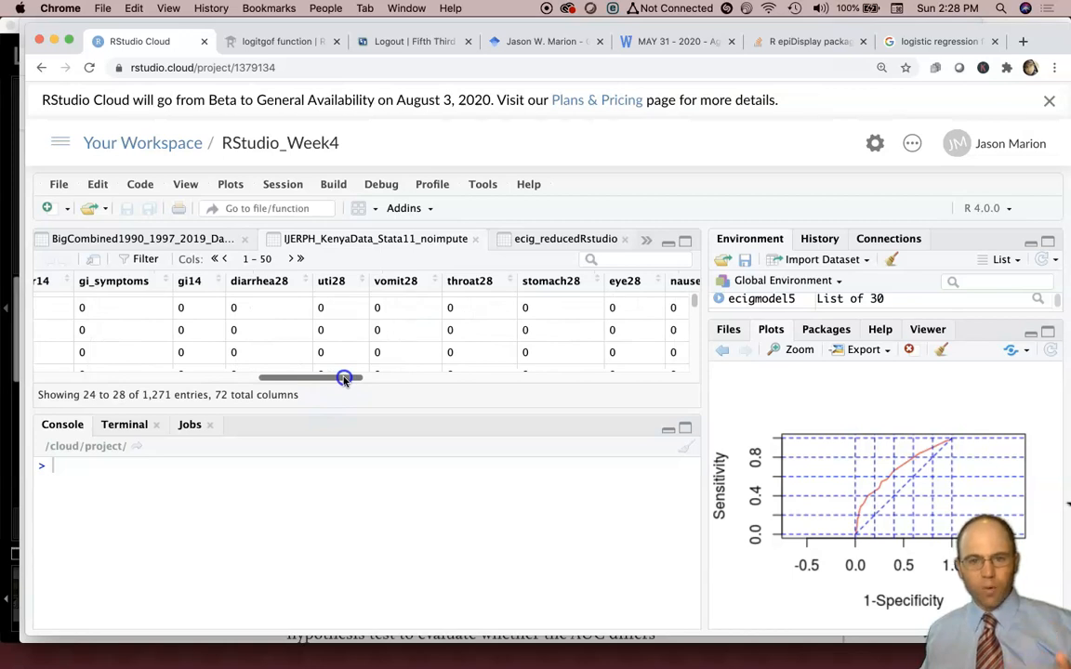
{"action": "left_click_drag", "start_coordinate": [344, 377], "coordinate": [587, 389]}
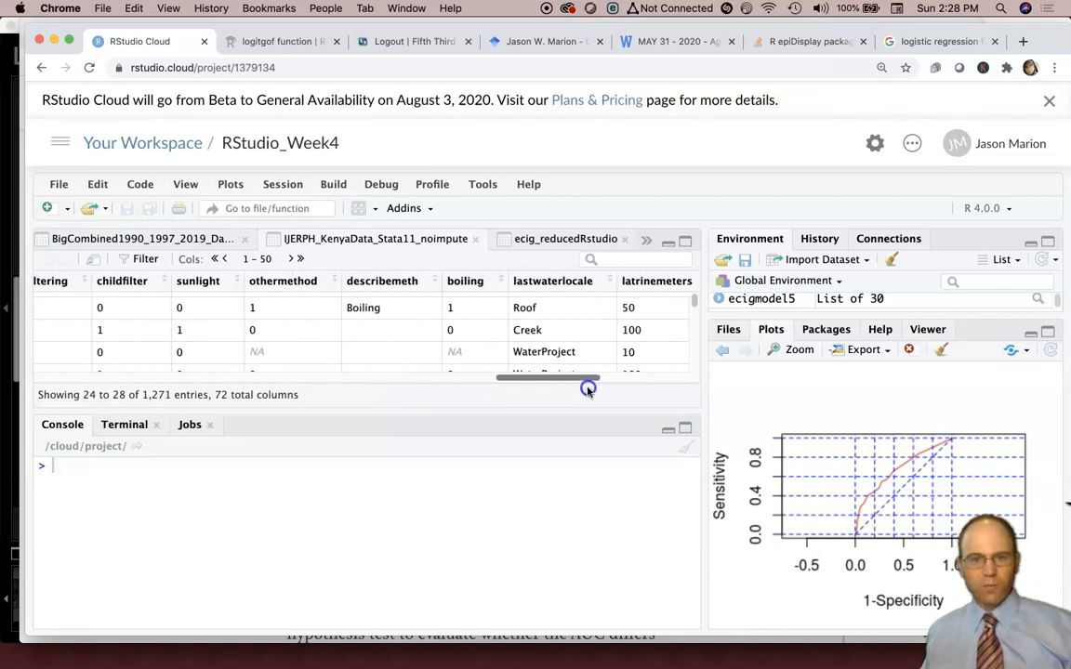
{"action": "left_click_drag", "start_coordinate": [587, 375], "coordinate": [688, 375]}
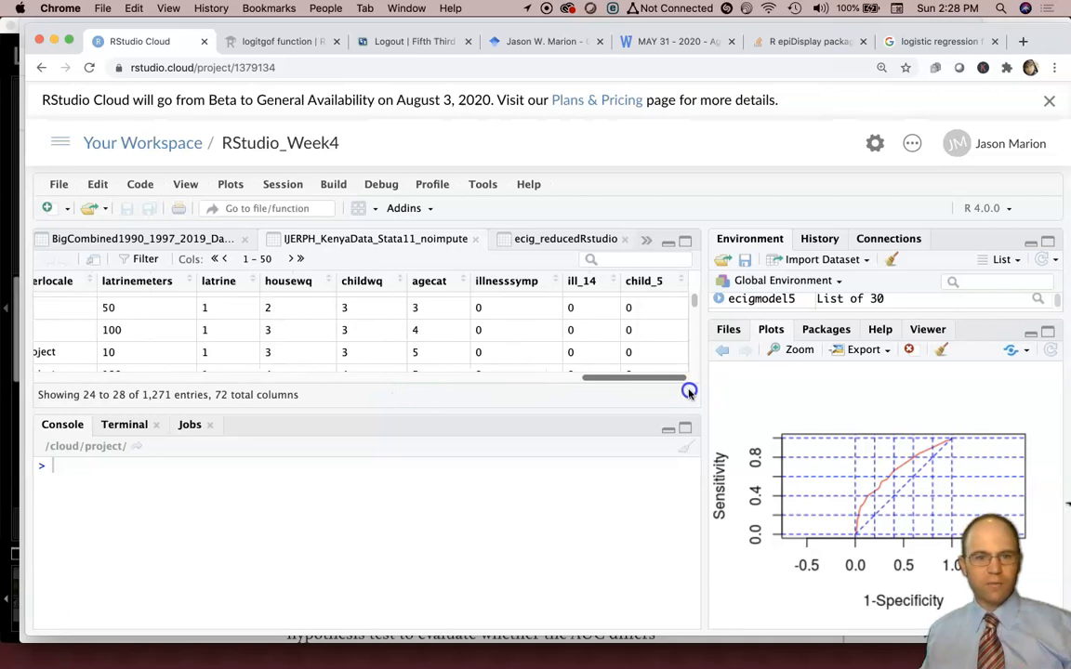
{"action": "scroll", "scroll_direction": "right", "scroll_amount": 3}
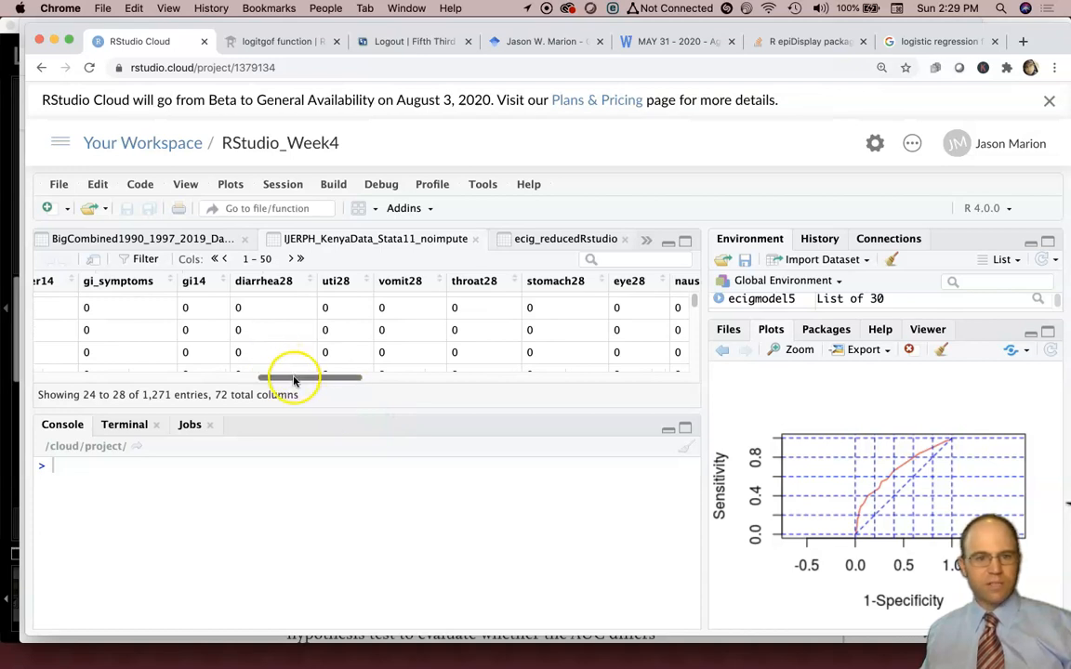
- Scroll the data viewer left toward the first columns, landing on the 14-day symptom variables
{"action": "left_click_drag", "start_coordinate": [294, 375], "coordinate": [245, 375]}
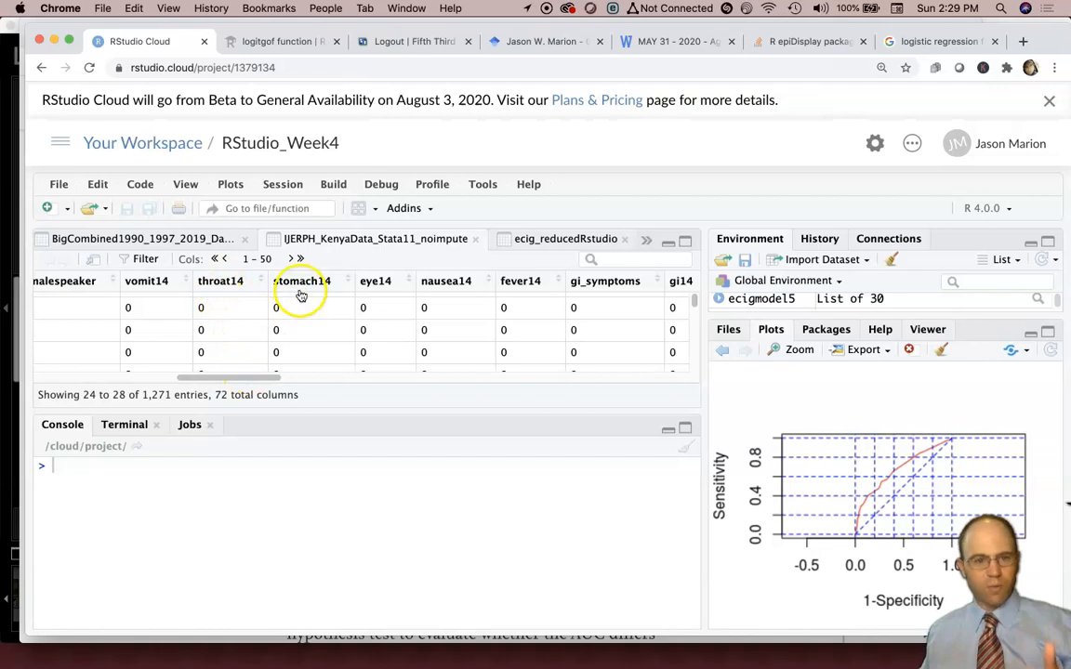
{"action": "mouse_move", "coordinate": [375, 288]}
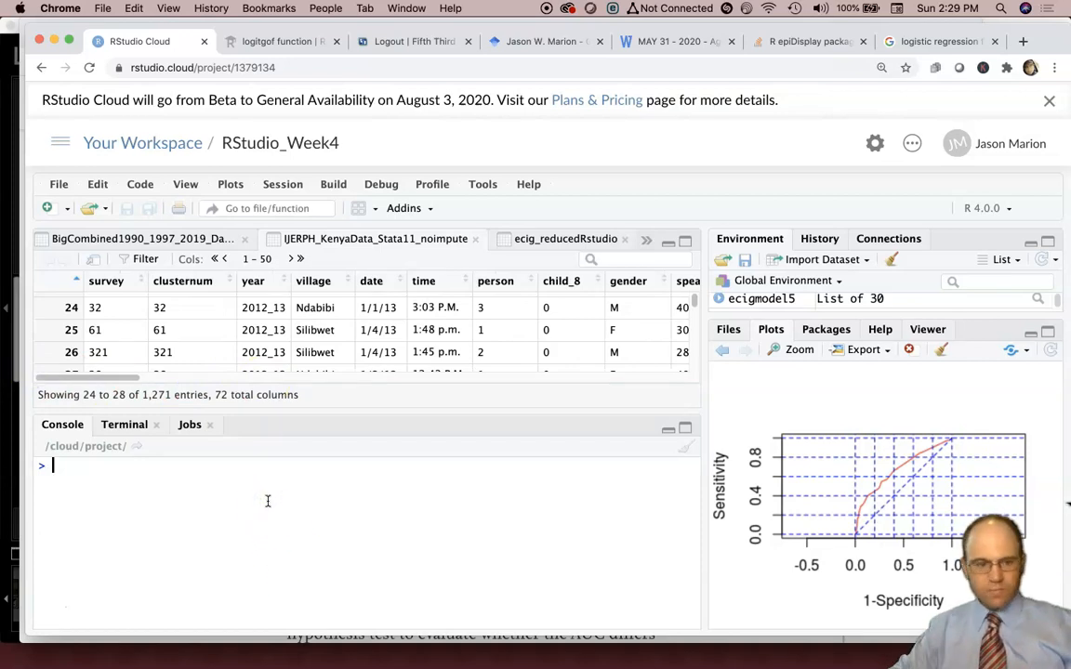
- Recall the ecigmodel5 glm line and edit its assignment name toward diarreha28model
{"action": "type", "text": "ecigmodel5 <- glm(ecig_30d~female+ever_greek+under22+ky+y2018, family=binomial)"}
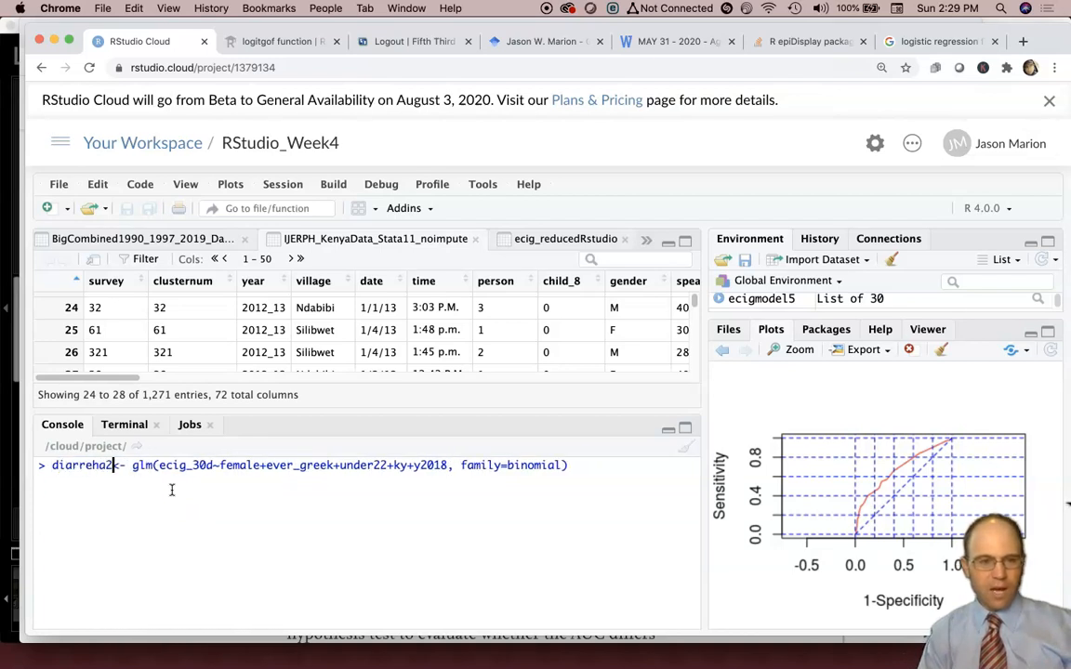
{"action": "type", "text": "8"}
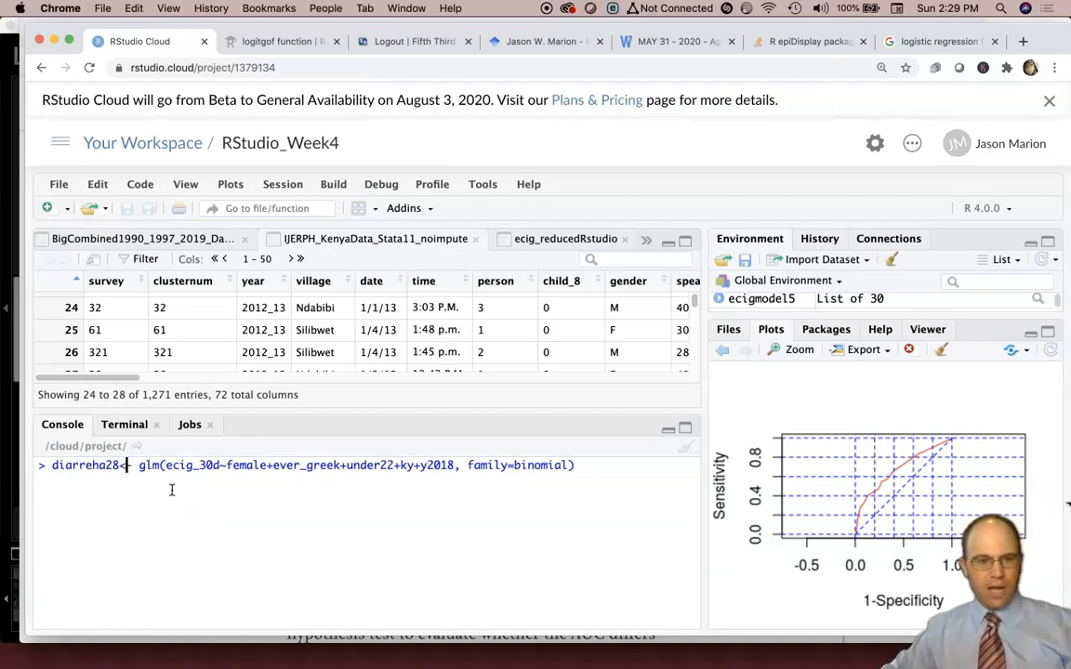
{"action": "type", "text": "md"}
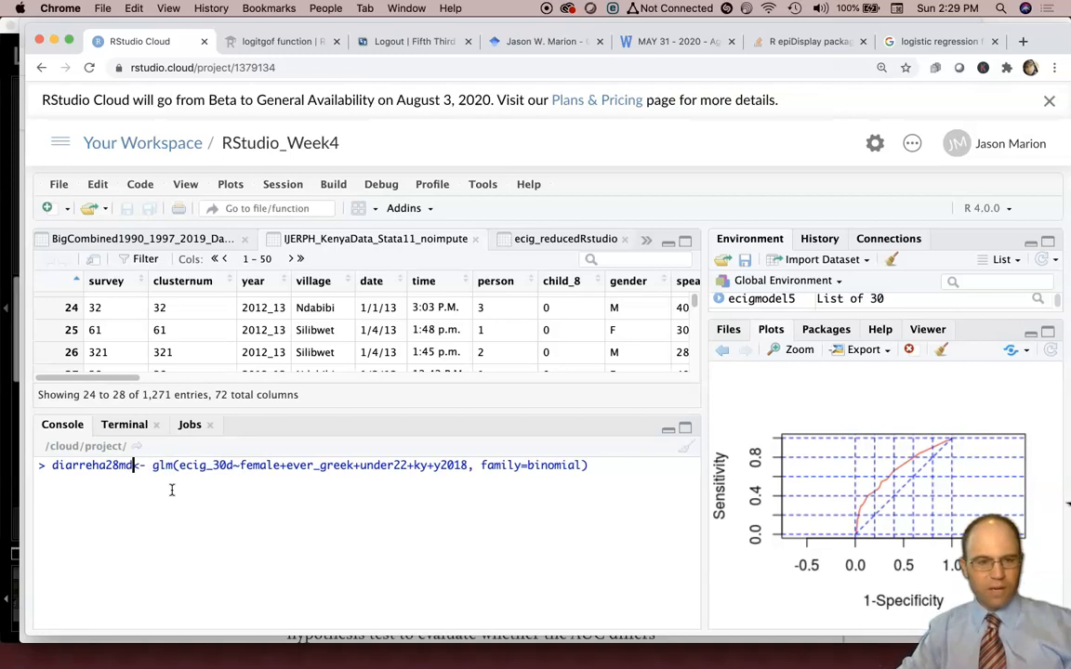
{"action": "type", "text": "el"}
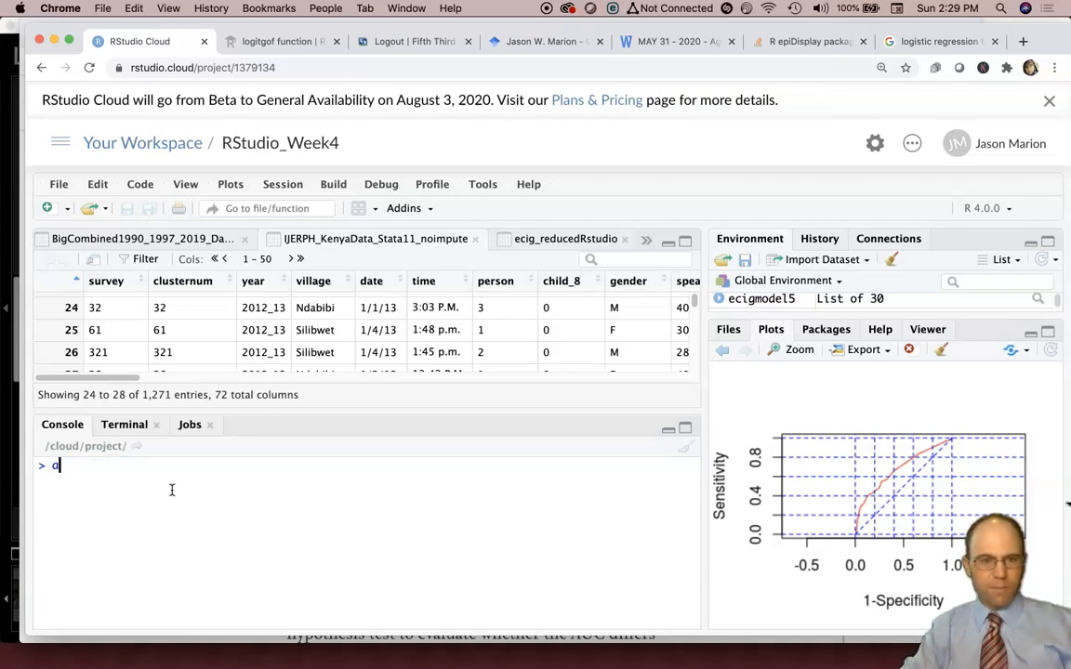
- Run attach(IJERPH_KenyaData_Stata11_noimpute) so the Kenya variables are directly usable
{"action": "type", "text": "ttach()"}
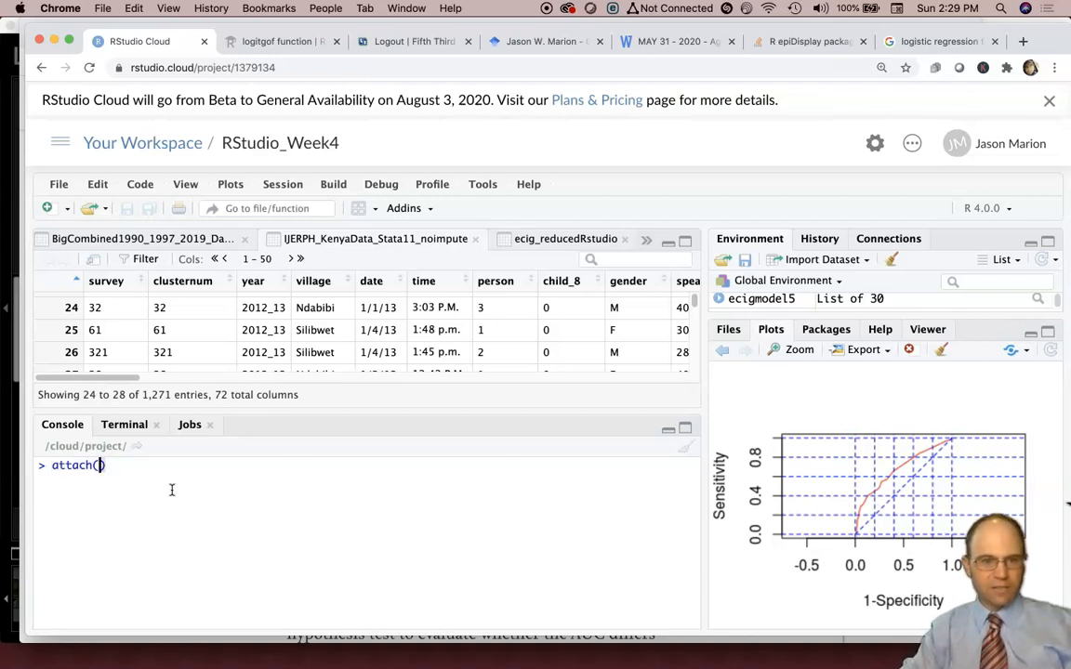
{"action": "type", "text": "IJERPH_KenyaData_Stata11_noimpute"}
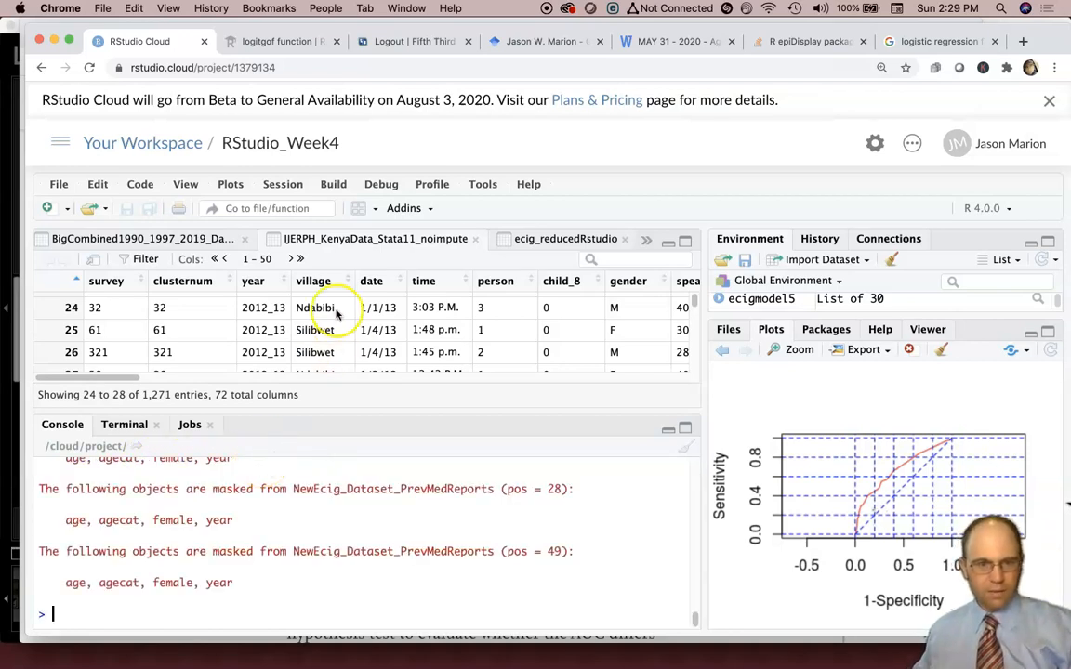
{"action": "mouse_move", "coordinate": [431, 258]}
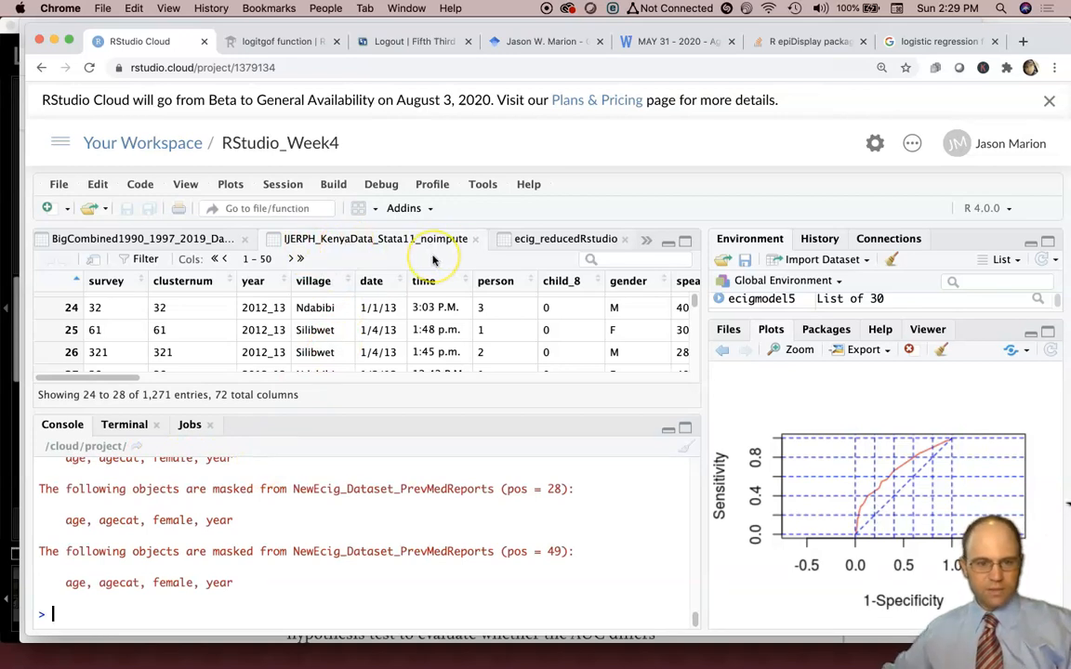
{"action": "type", "text": "attach(IJERPH_KenyaData_Stata11_noimpute)"}
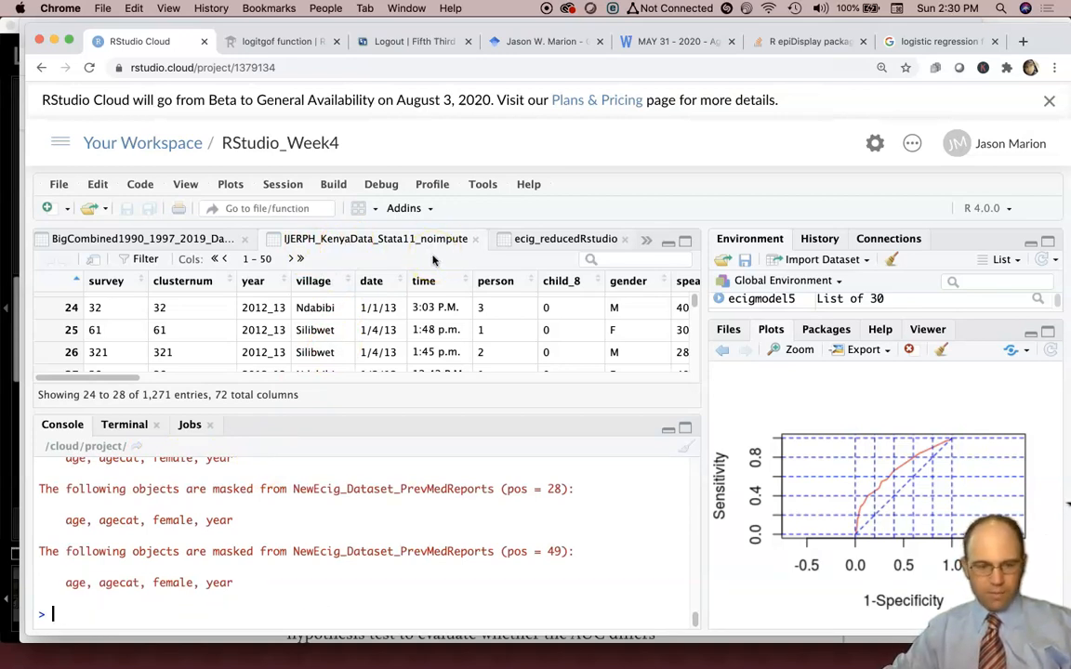
- Draft diarreha28model <- glm(diarrhea28~child_8, family=binomial) in the console
{"action": "type", "text": "diarreha28model<- glm(d~female+ever_greek+under22+ky+y2018, family=binomial)"}
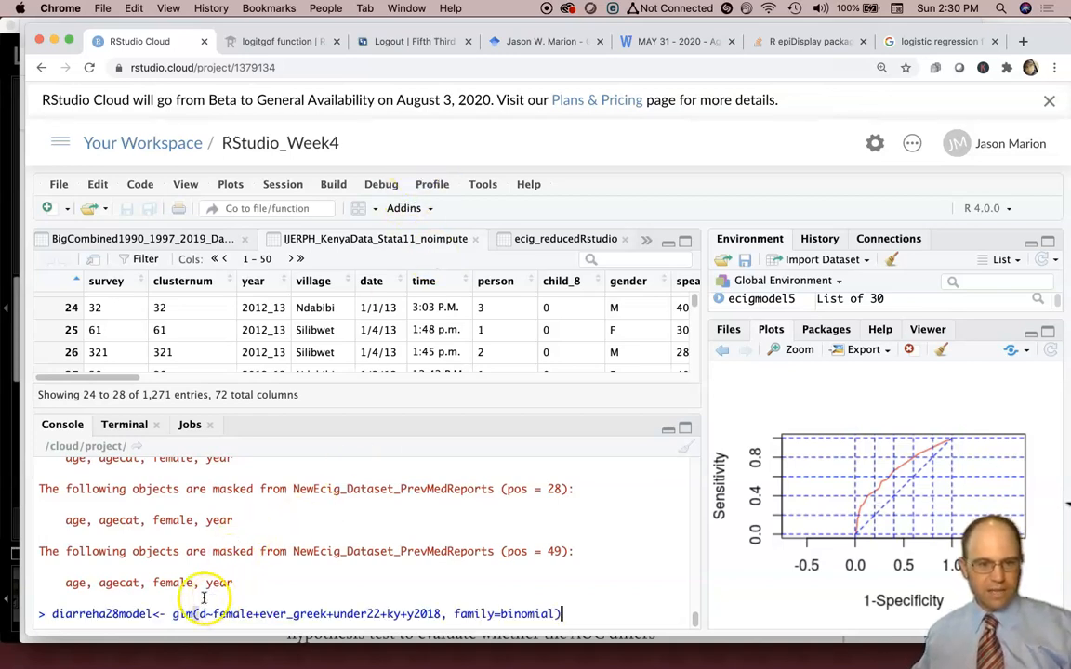
{"action": "mouse_move", "coordinate": [119, 617]}
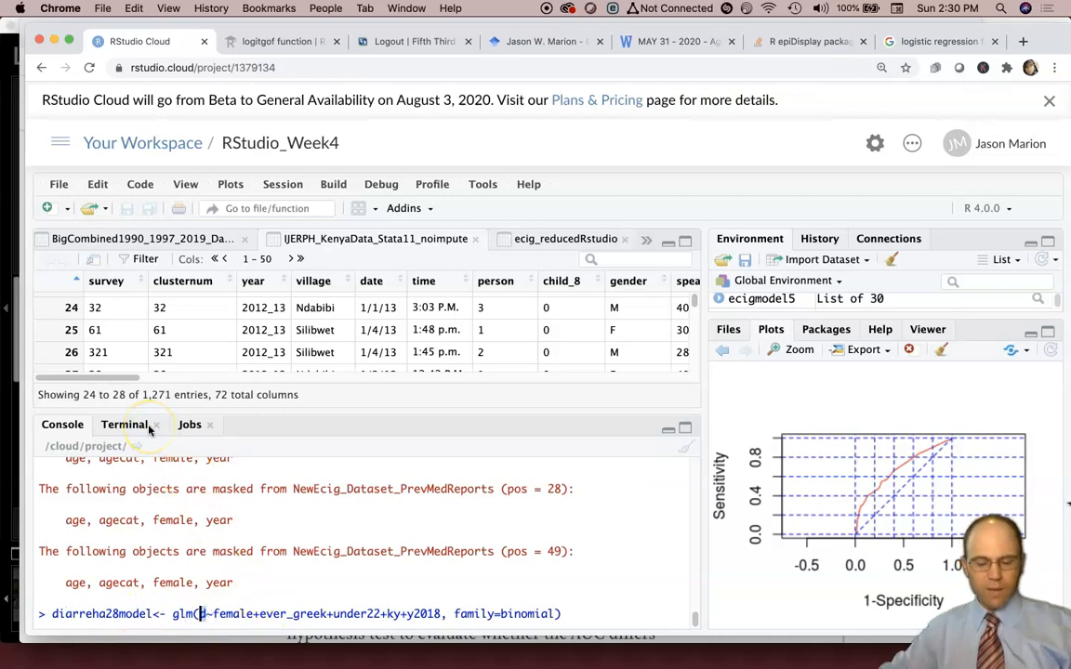
{"action": "type", "text": "diarrhea28"}
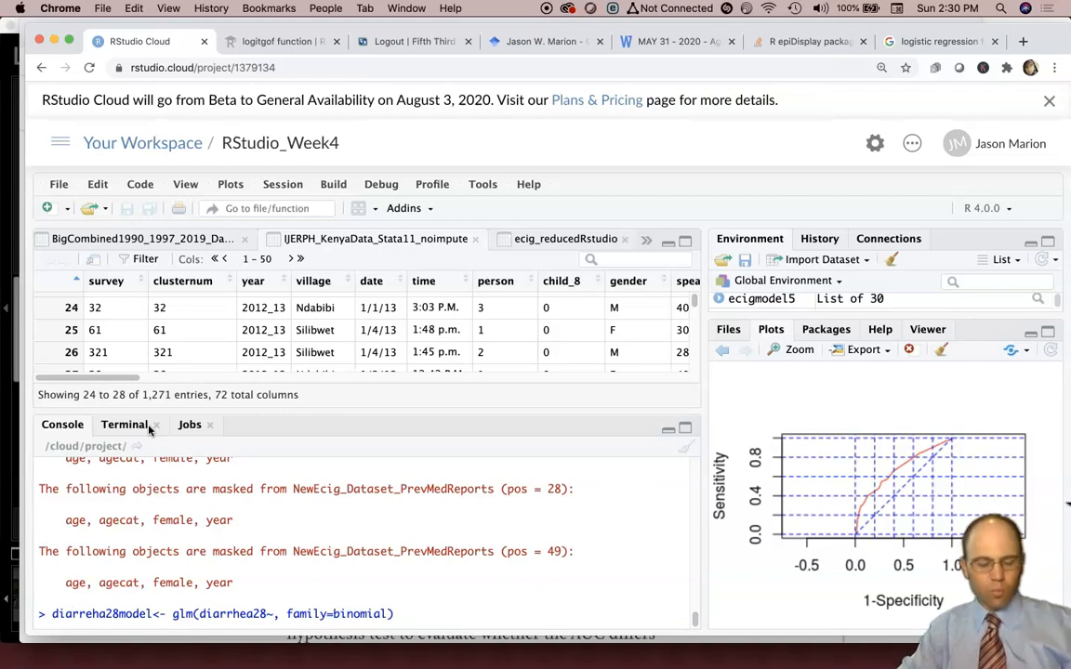
{"action": "type", "text": "child_8"}
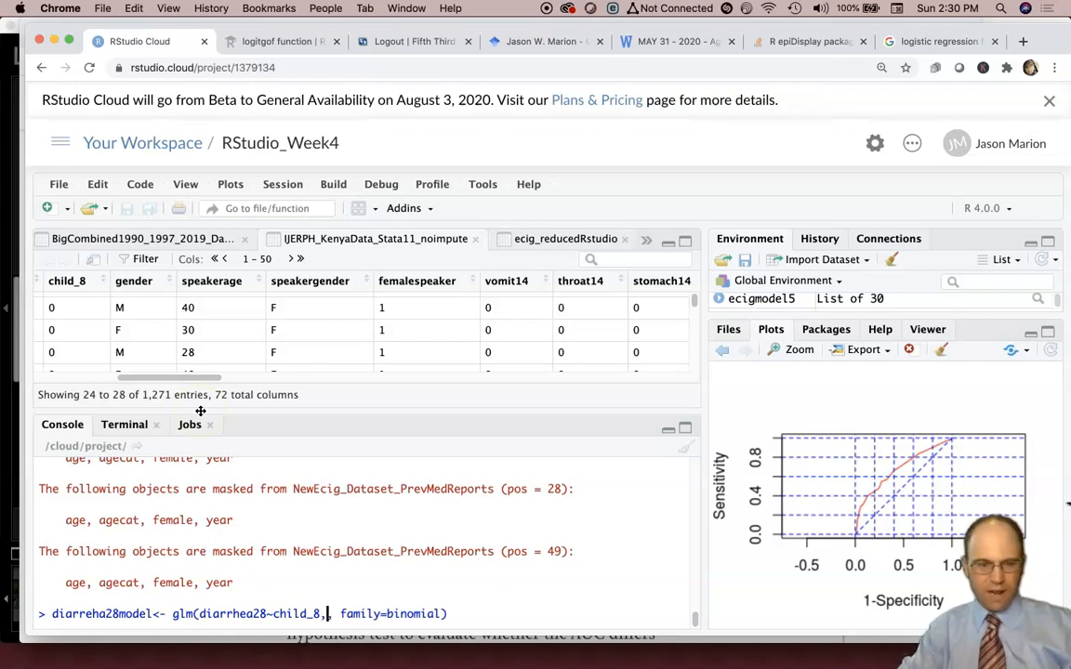
- Add +gender+publictreatment to the formula, checking variable names in the data viewer
{"action": "type", "text": "+"}
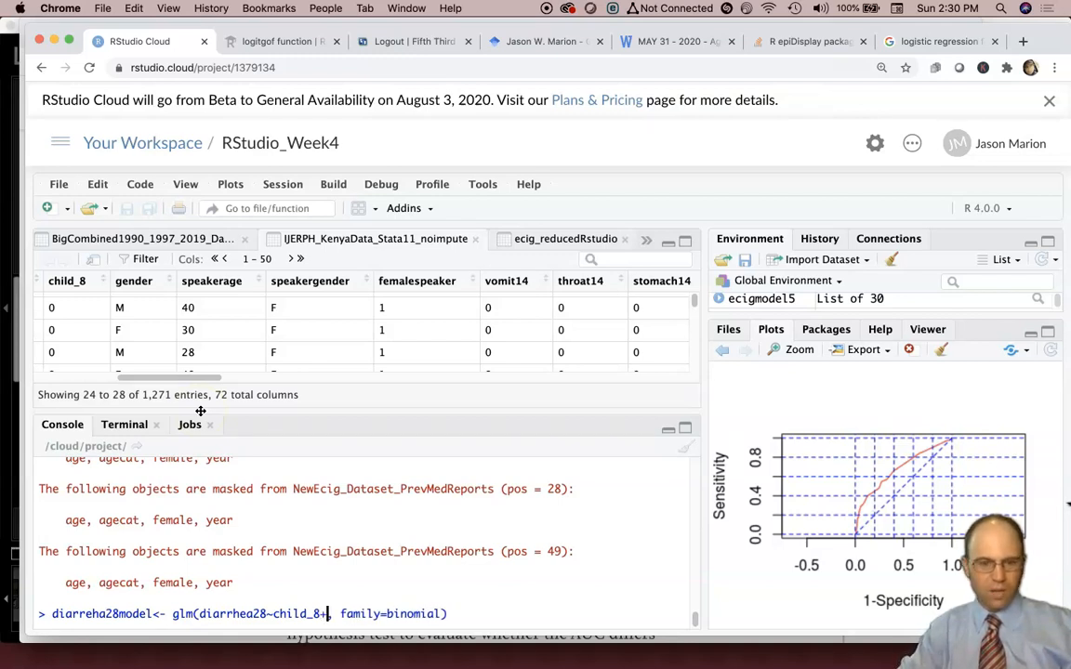
{"action": "type", "text": "gender+"}
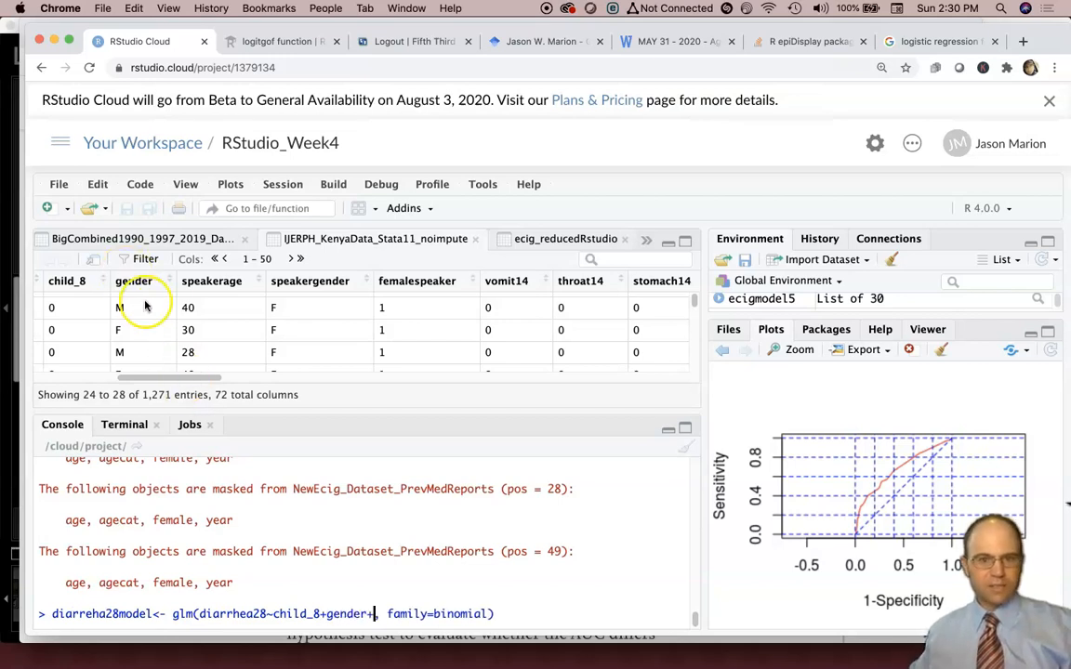
{"action": "left_click_drag", "start_coordinate": [195, 375], "coordinate": [306, 375]}
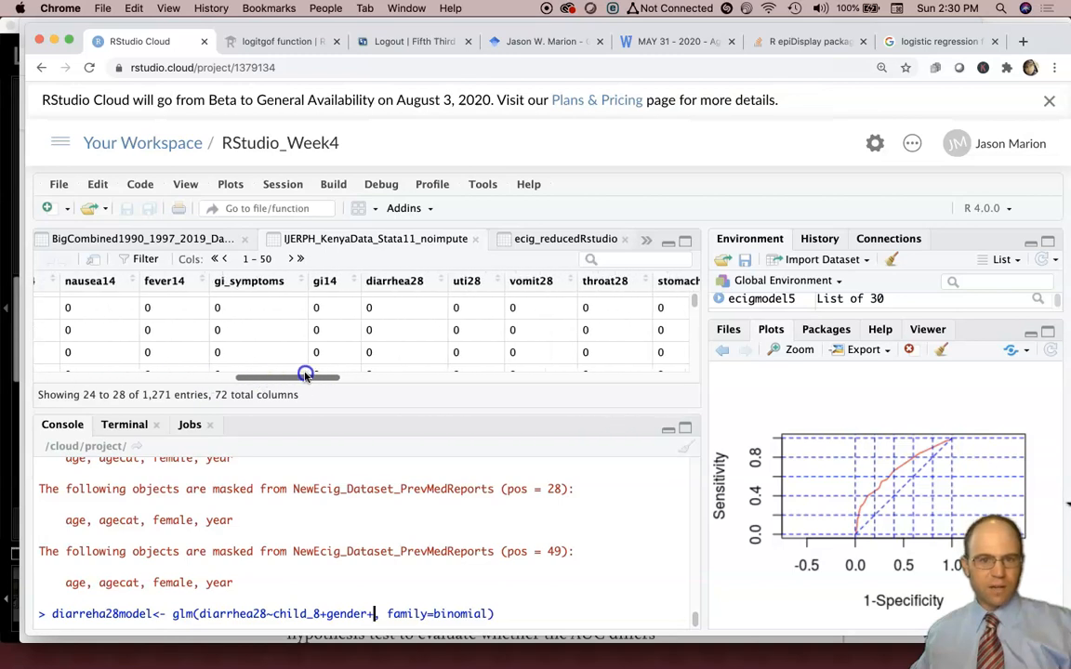
{"action": "left_click_drag", "start_coordinate": [305, 375], "coordinate": [407, 375]}
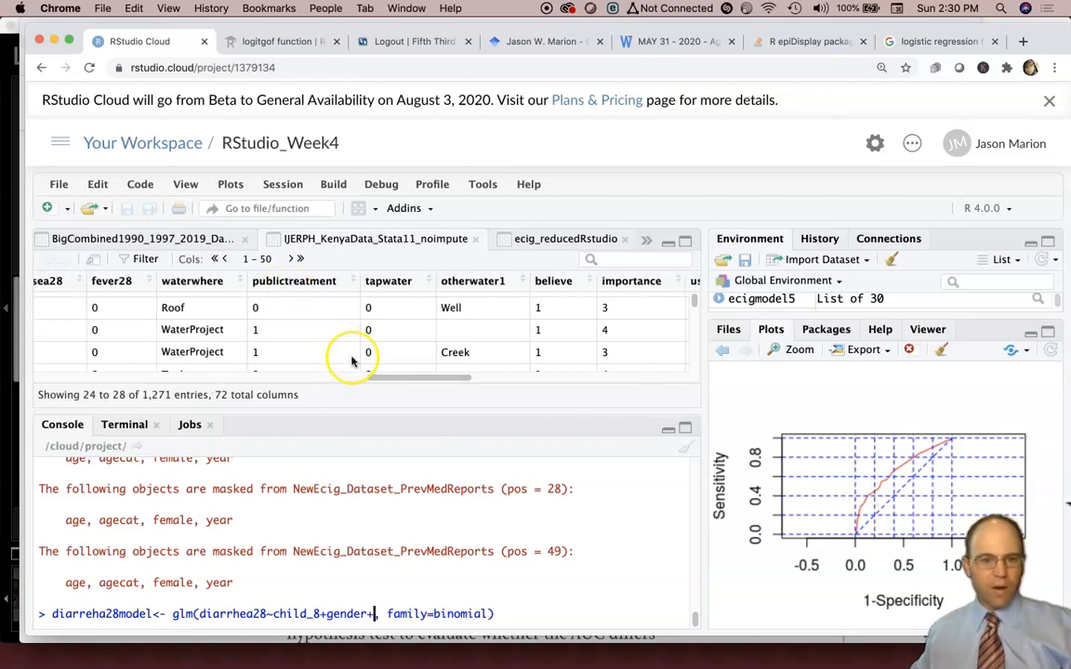
{"action": "type", "text": "publictreatment"}
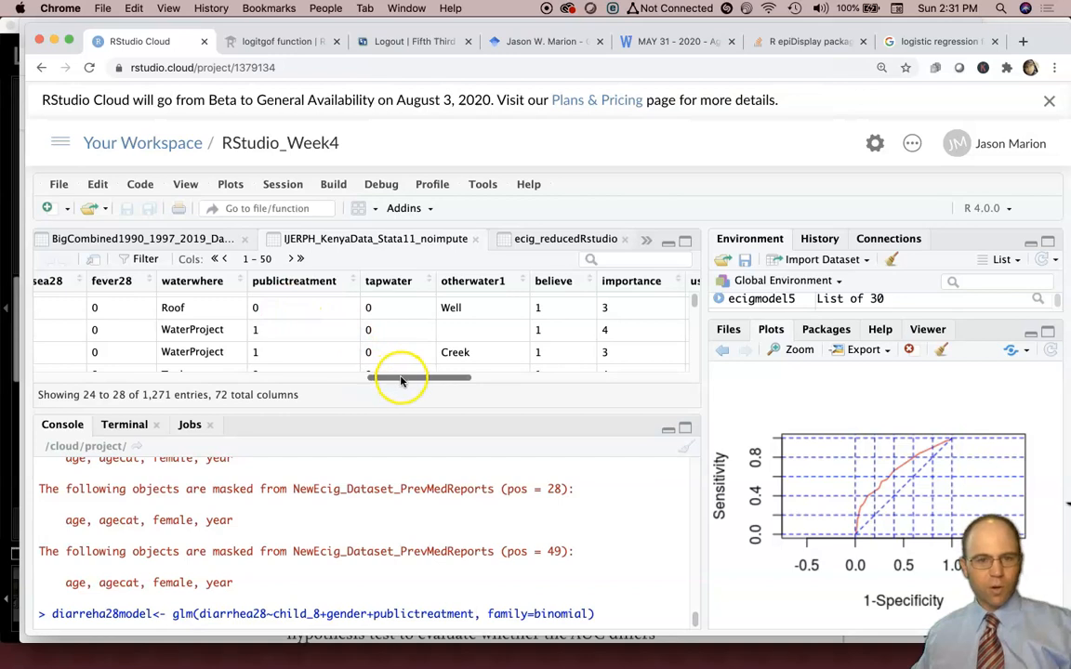
{"action": "left_click_drag", "start_coordinate": [400, 377], "coordinate": [456, 377]}
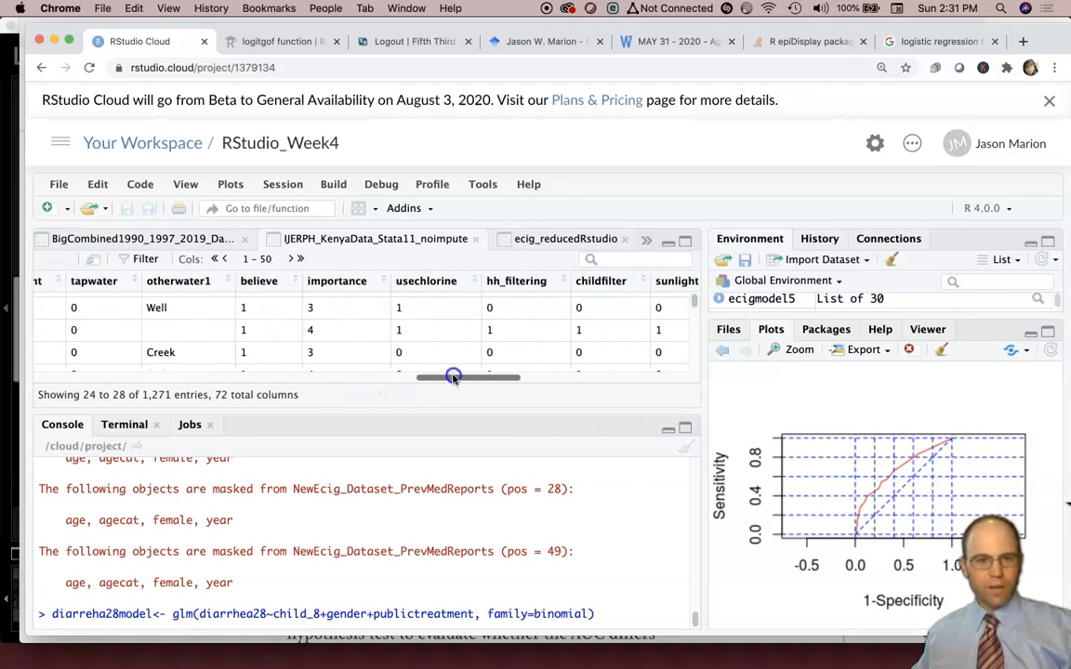
{"action": "left_click_drag", "start_coordinate": [453, 376], "coordinate": [502, 375]}
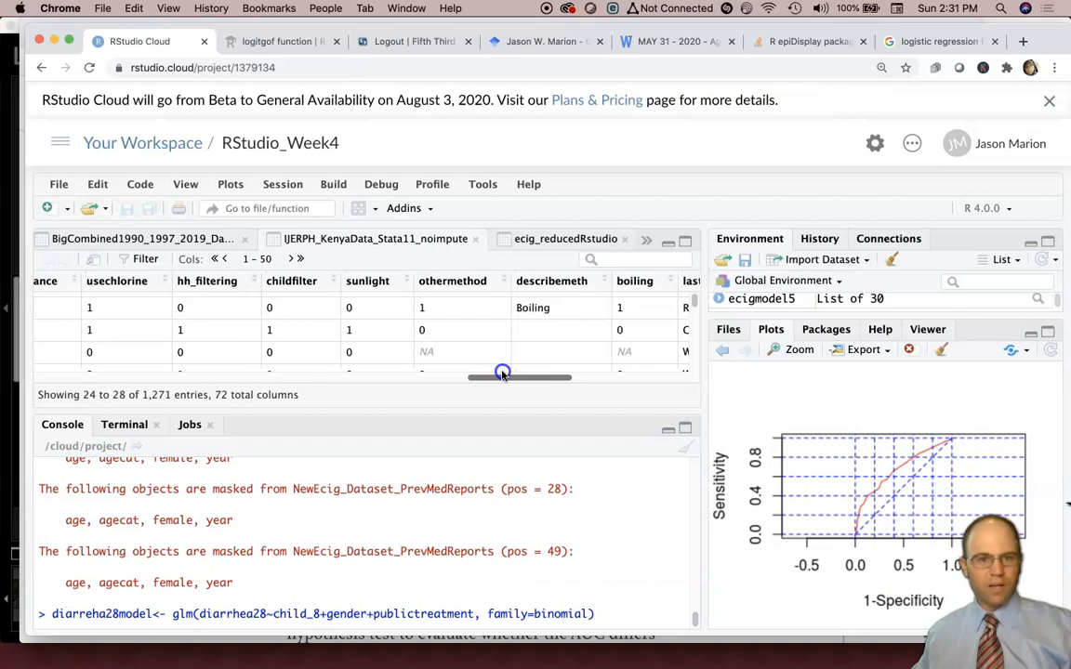
{"action": "left_click_drag", "start_coordinate": [502, 375], "coordinate": [518, 375]}
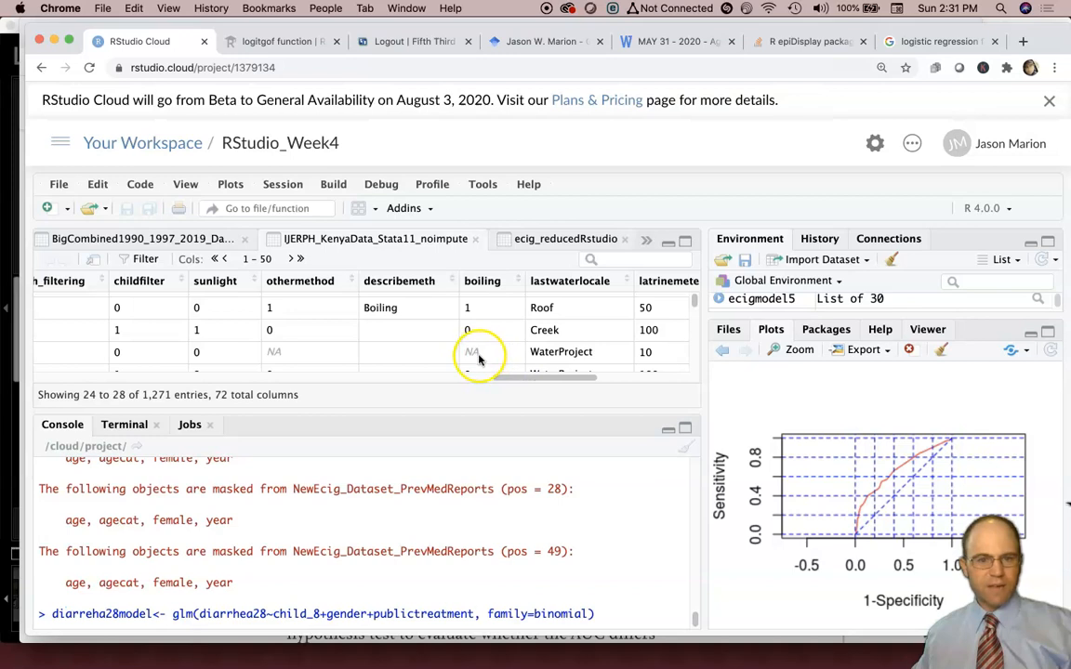
- Add +latrinemeters to the formula after locating the latrine columns
{"action": "left_click_drag", "start_coordinate": [479, 375], "coordinate": [543, 376]}
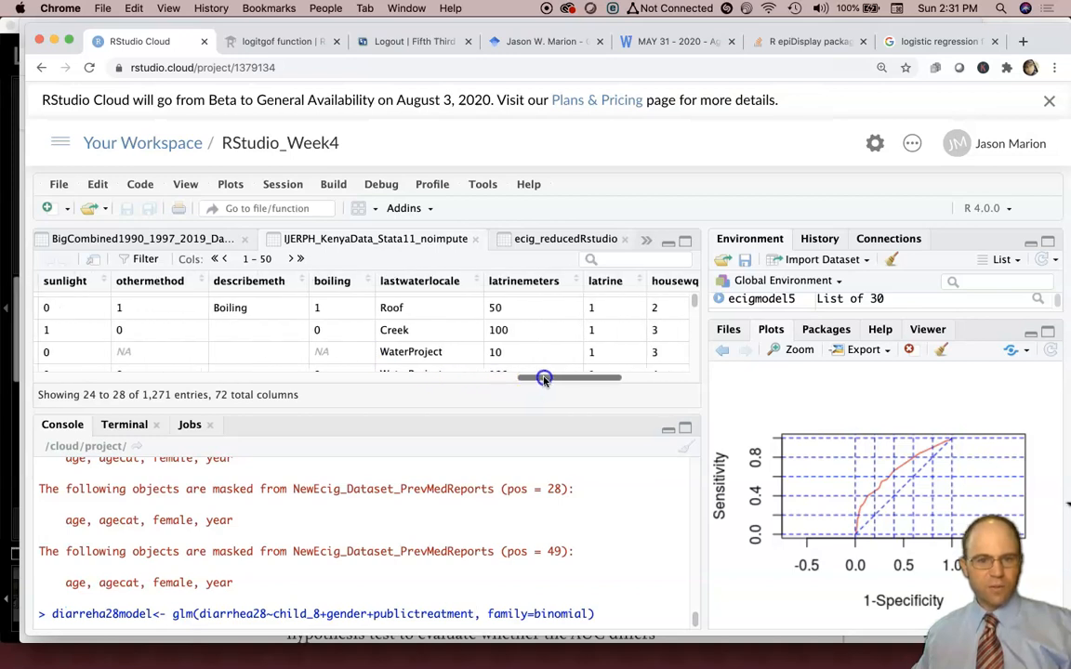
{"action": "left_click_drag", "start_coordinate": [543, 378], "coordinate": [585, 377]}
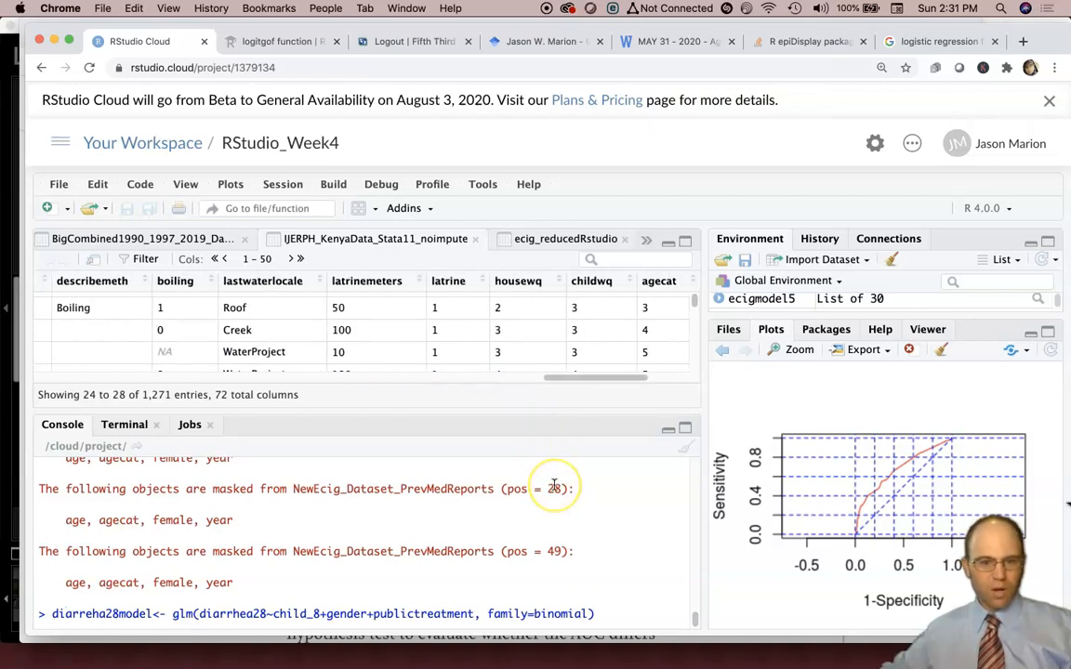
{"action": "type", "text": "+latrinemeters"}
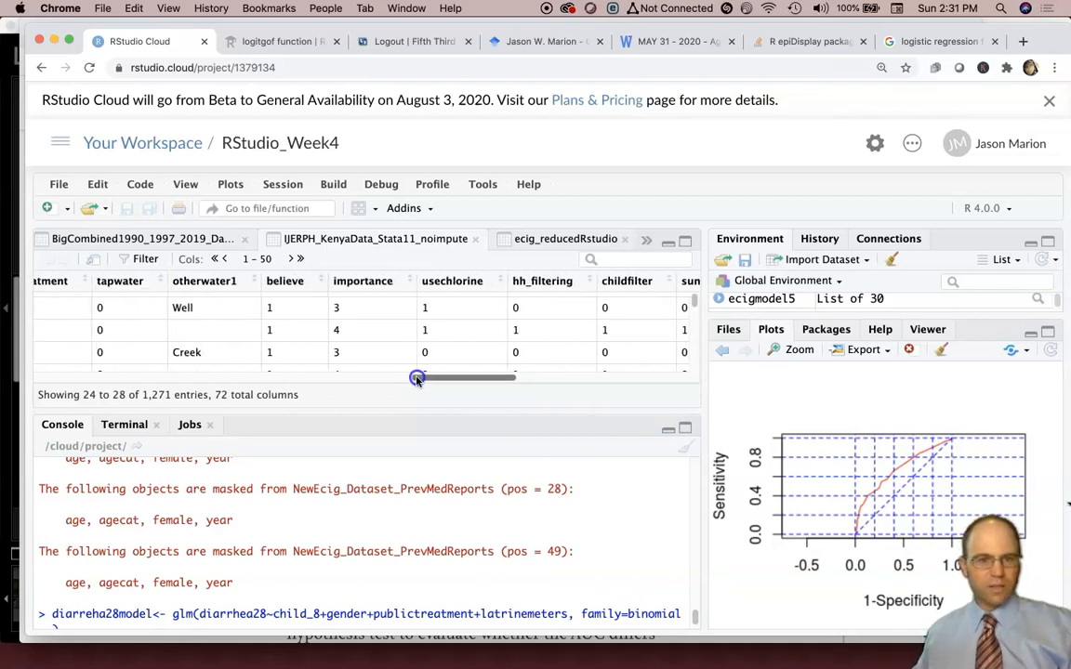
{"action": "left_click_drag", "start_coordinate": [416, 377], "coordinate": [331, 377]}
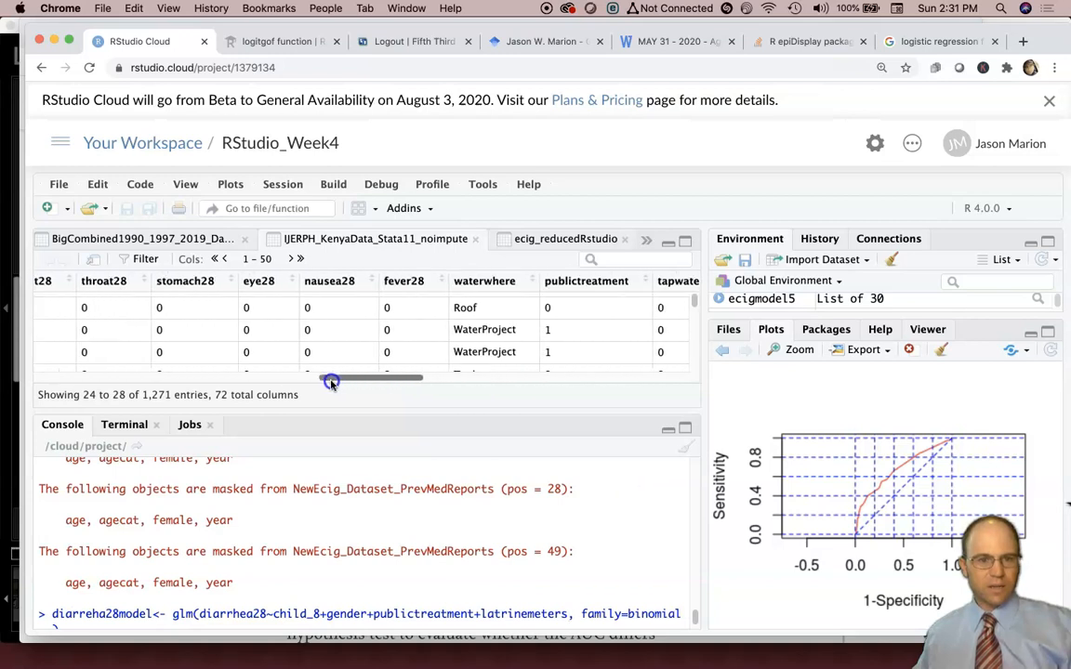
{"action": "left_click_drag", "start_coordinate": [331, 377], "coordinate": [123, 377]}
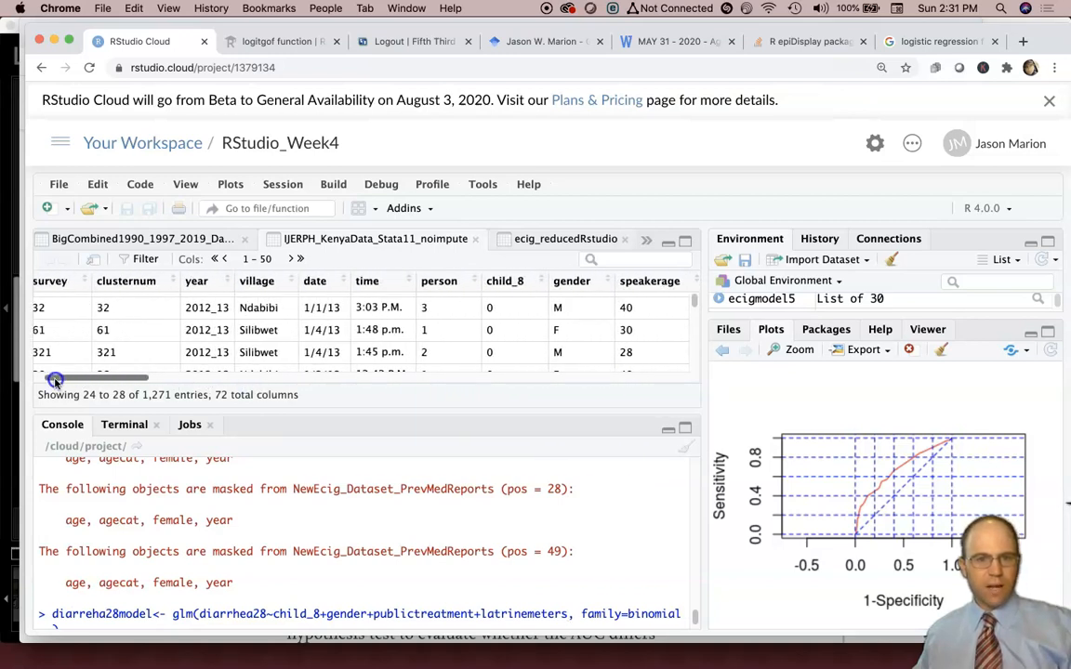
{"action": "left_click_drag", "start_coordinate": [55, 378], "coordinate": [110, 377]}
{"action": "type", "text": "+f"}
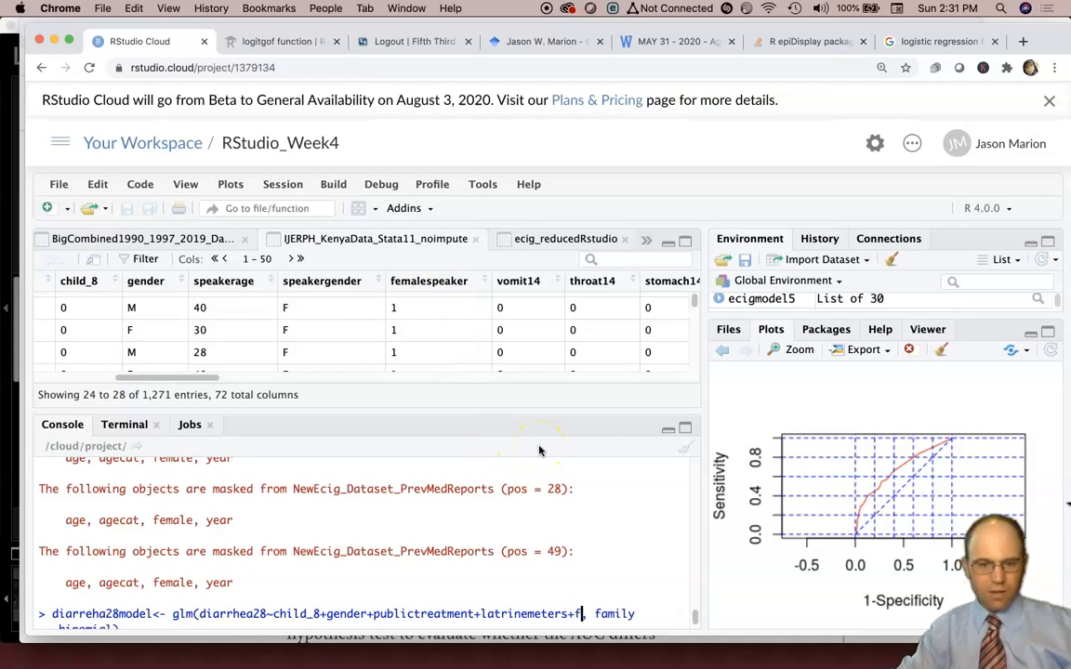
- Add +femalespeaker and run the glm to fit diarreha28model
{"action": "type", "text": "emalespeaker"}
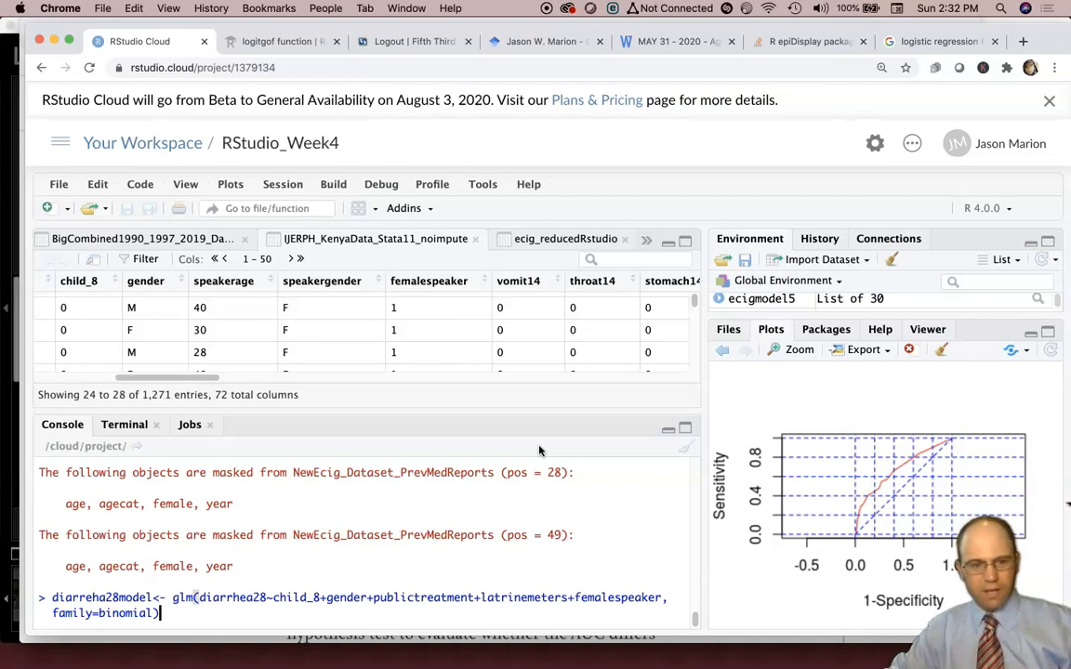
{"action": "key", "text": "enter"}
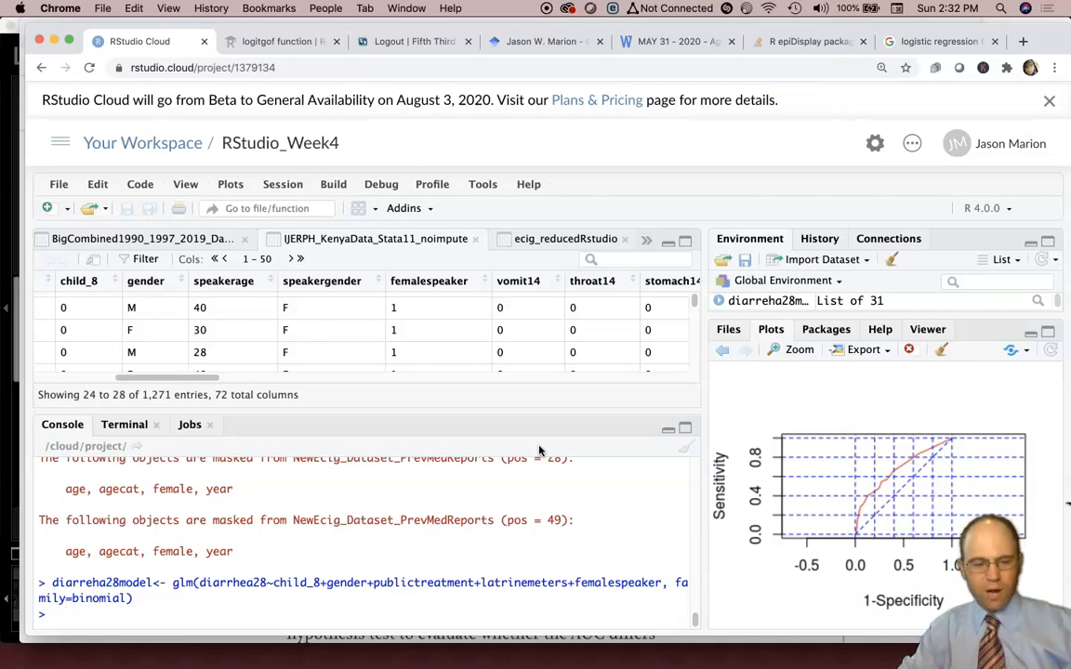
- Refit the model without gender and run logistic.display() to show odds ratios with AIC 434.8
{"action": "type", "text": "l"}
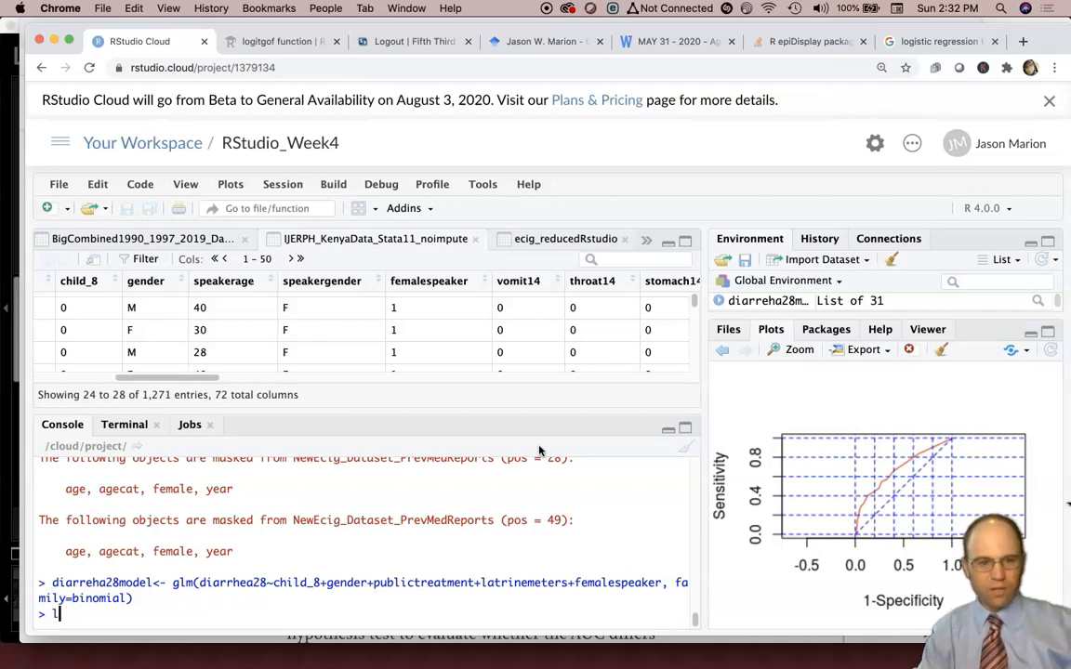
{"action": "type", "text": "ogistic.display(diarreha28model"}
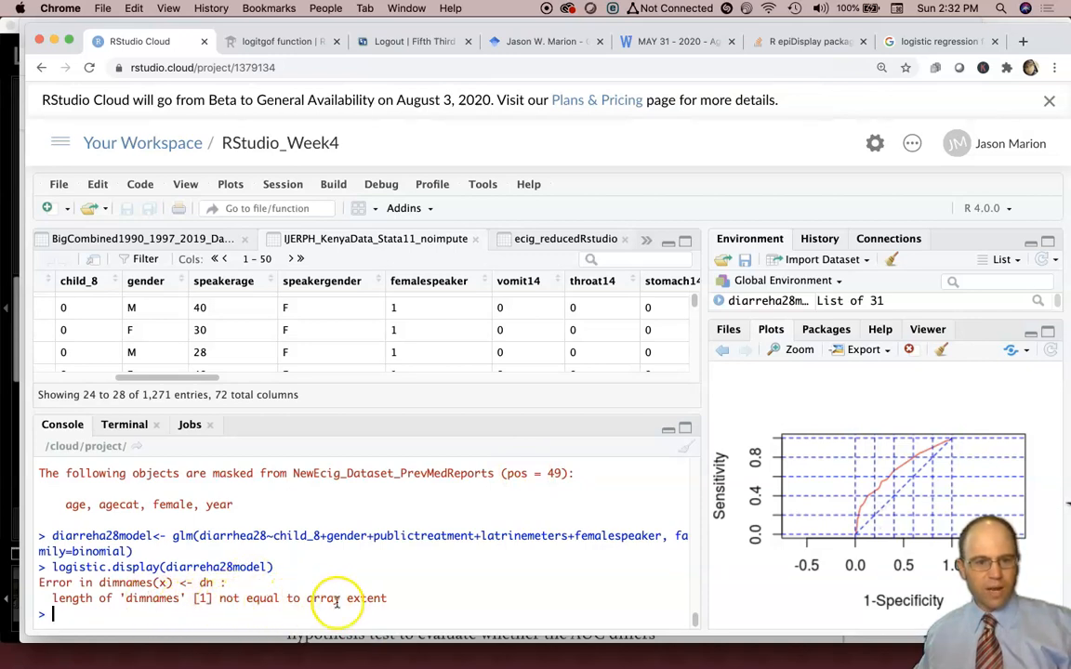
{"action": "mouse_move", "coordinate": [361, 556]}
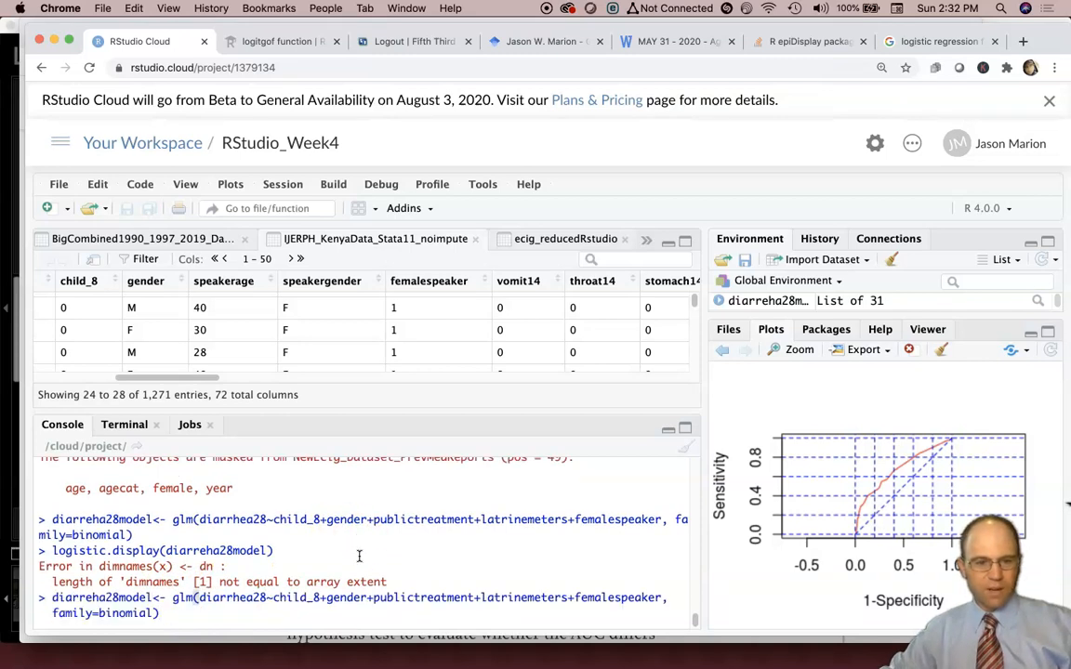
{"action": "double_click", "coordinate": [342, 596]}
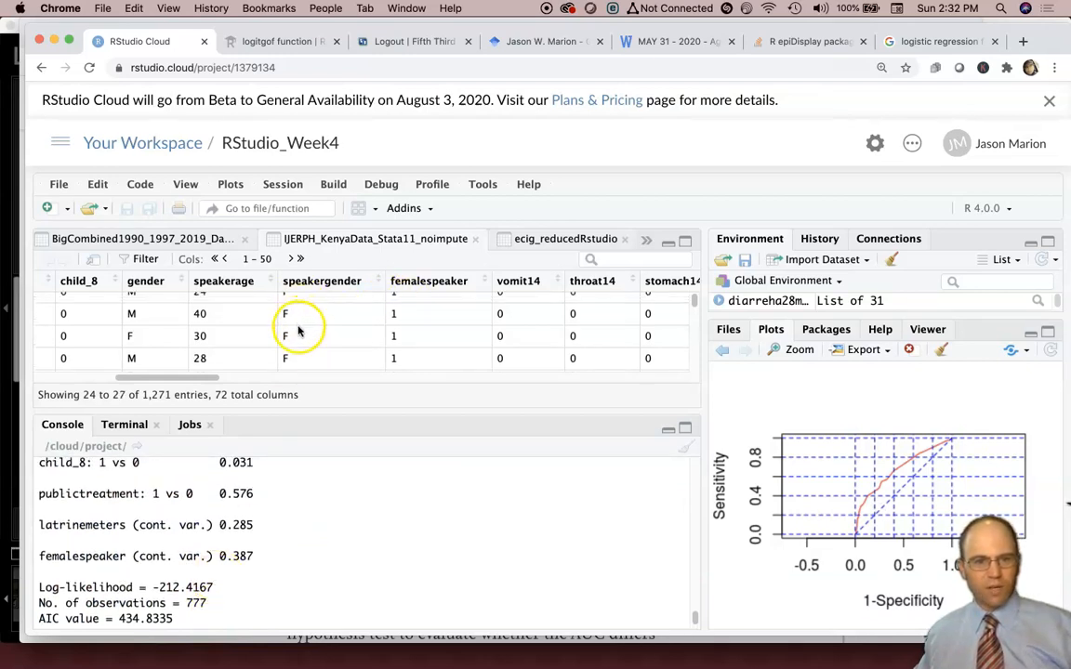
{"action": "scroll", "scroll_direction": "down", "scroll_amount": 3}
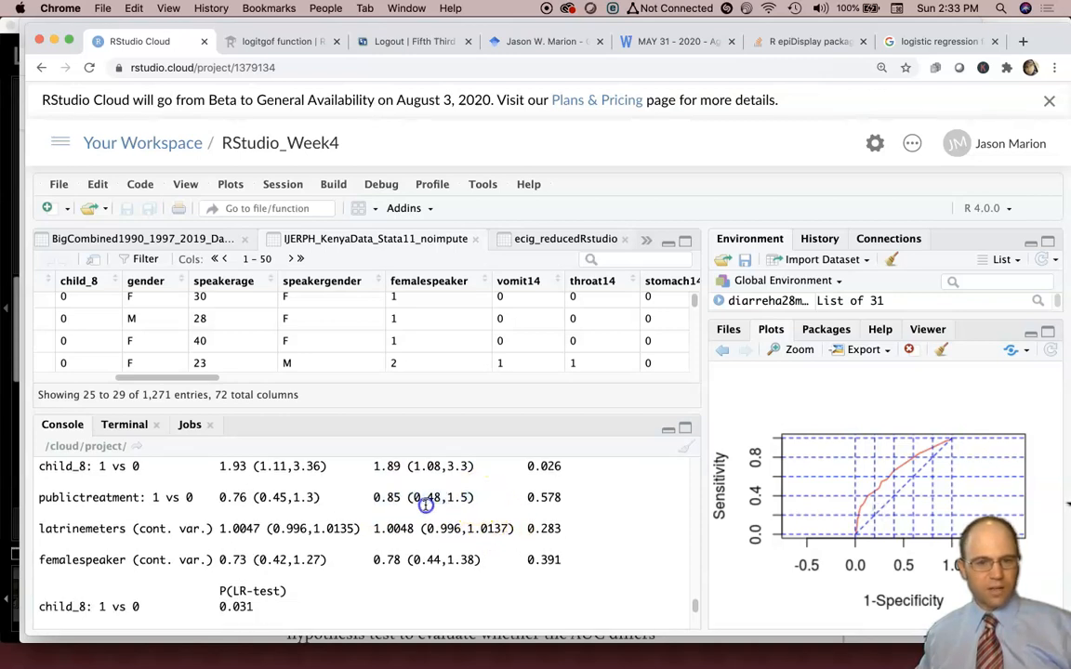
{"action": "scroll", "scroll_direction": "down", "scroll_amount": 3}
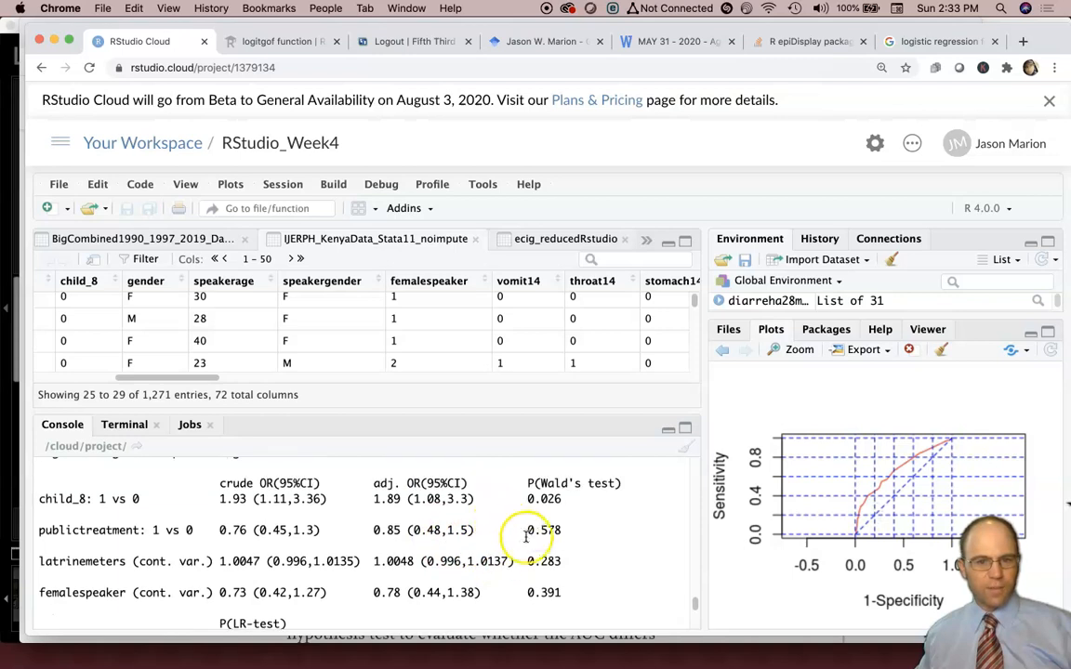
{"action": "scroll", "scroll_direction": "down", "scroll_amount": 3}
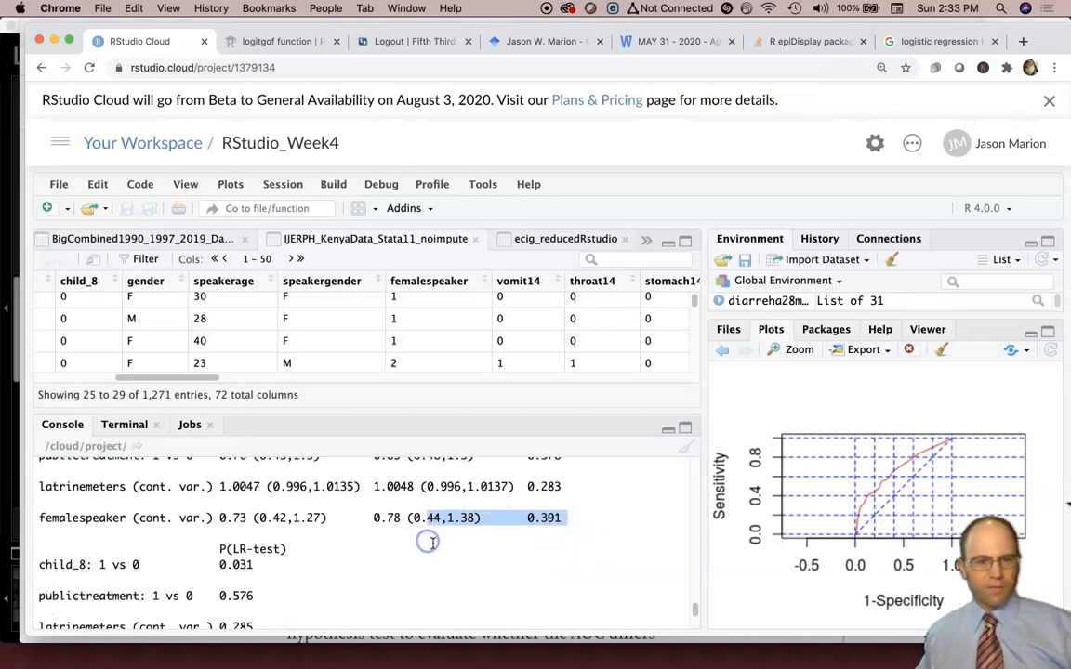
{"action": "scroll", "scroll_direction": "down", "scroll_amount": 3}
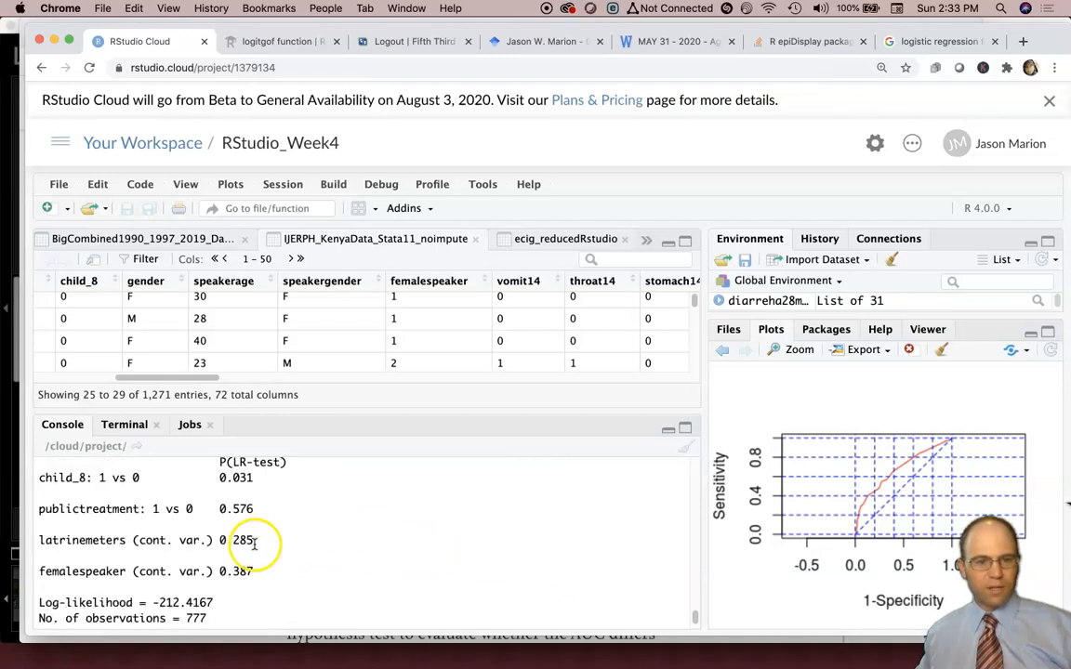
{"action": "scroll", "scroll_direction": "down", "scroll_amount": 3}
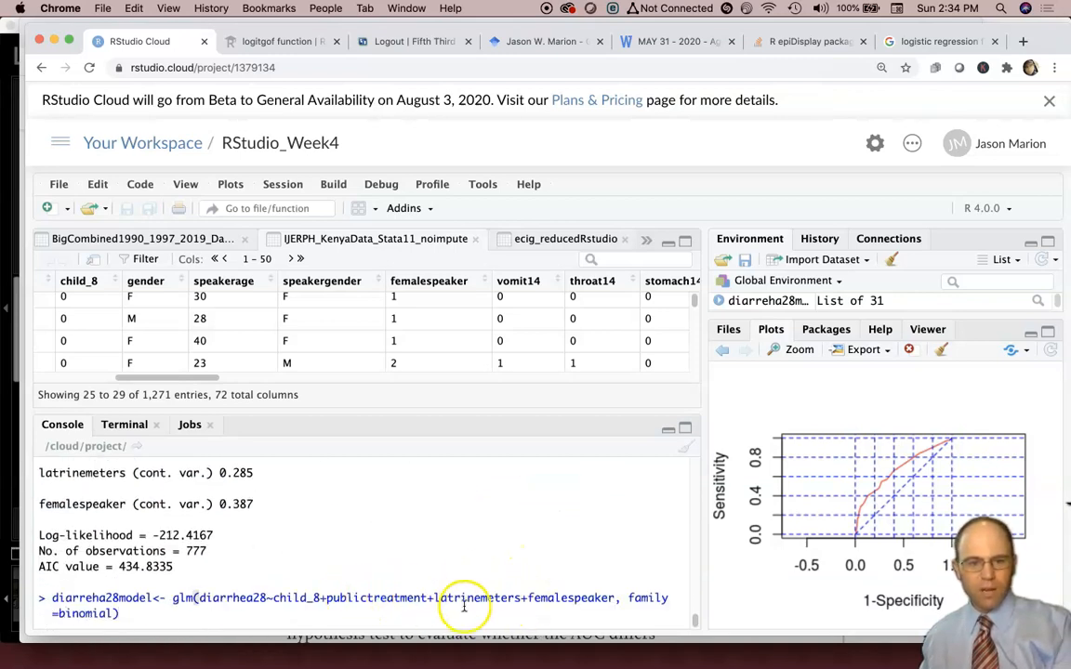
- Remove publictreatment from the glm formula and review the three-predictor model's output (AIC 433.1)
{"action": "double_click", "coordinate": [372, 599]}
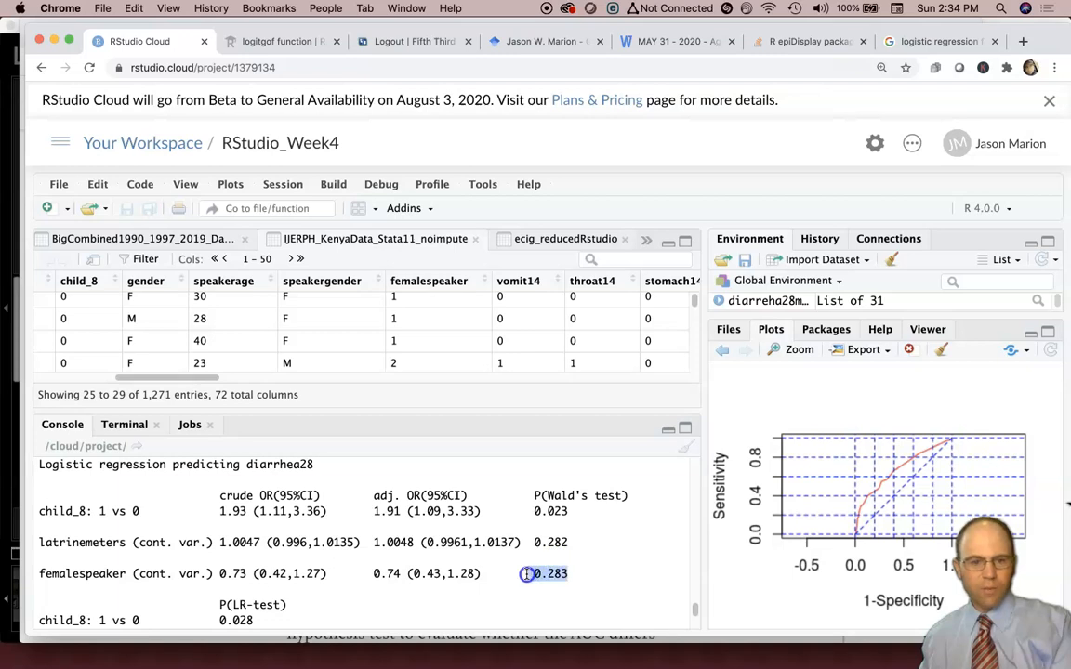
{"action": "scroll", "scroll_direction": "down", "scroll_amount": 3}
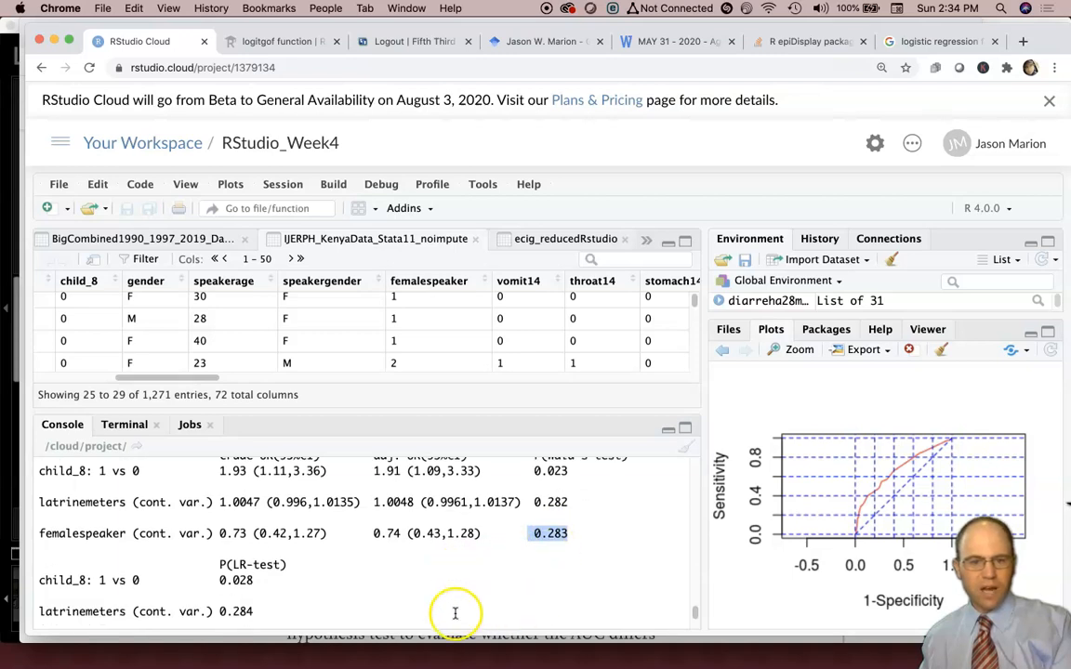
{"action": "scroll", "scroll_direction": "down", "scroll_amount": 3}
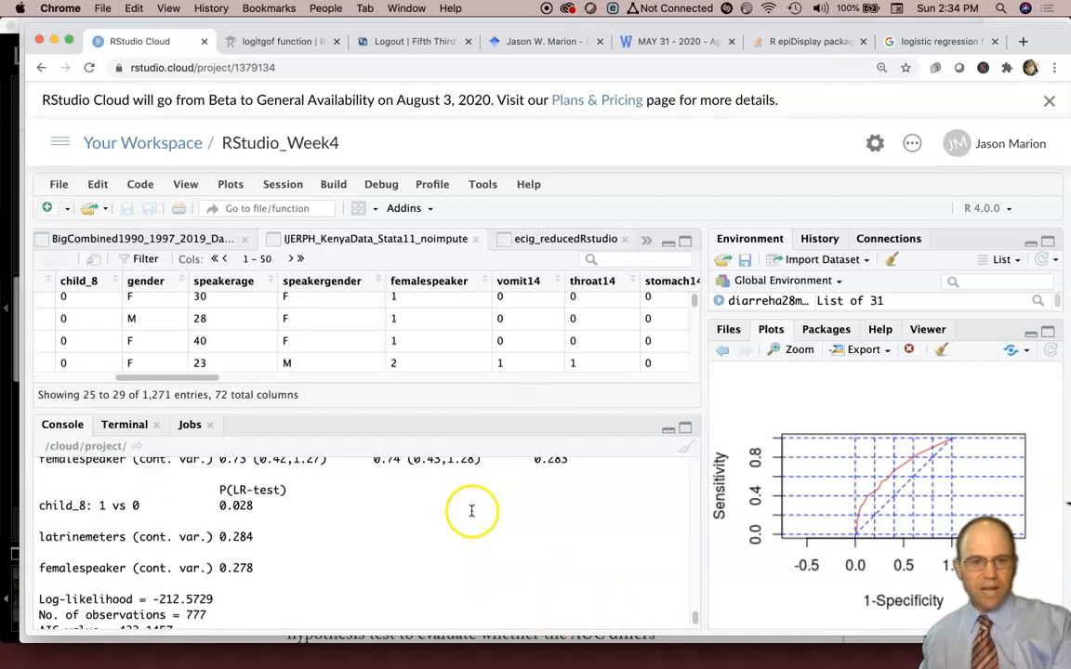
{"action": "scroll", "scroll_direction": "down", "scroll_amount": 3}
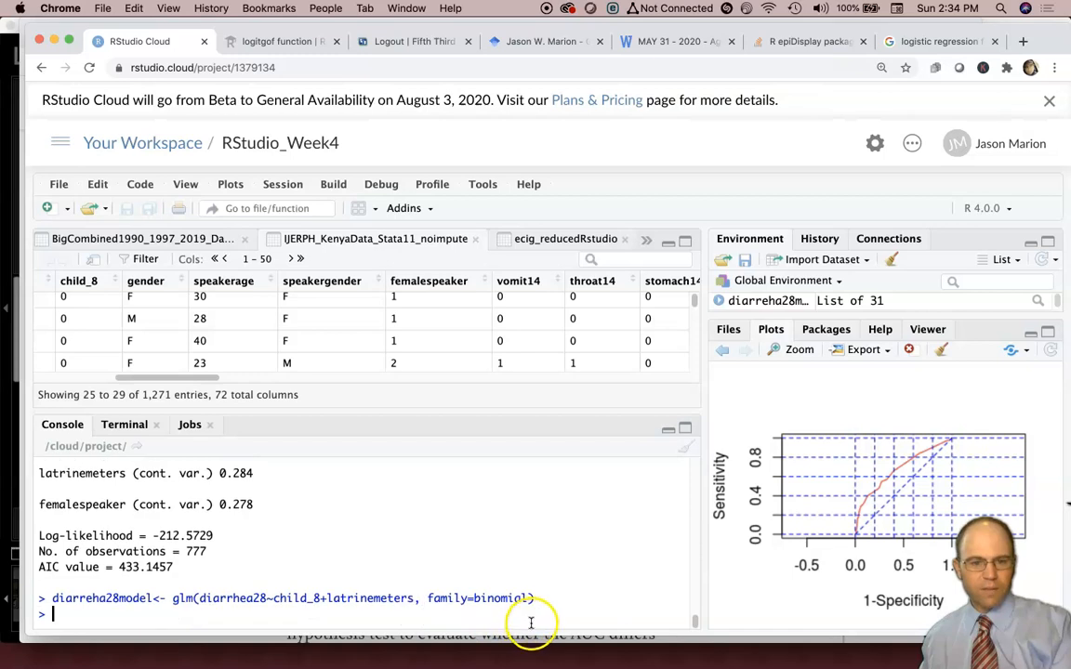
- Run logistic.display() and refit diarreha28model with glm(diarrhea28~child_8+latrinemeters, family=binomial)
{"action": "type", "text": "logistic.display(diarreha28model)"}
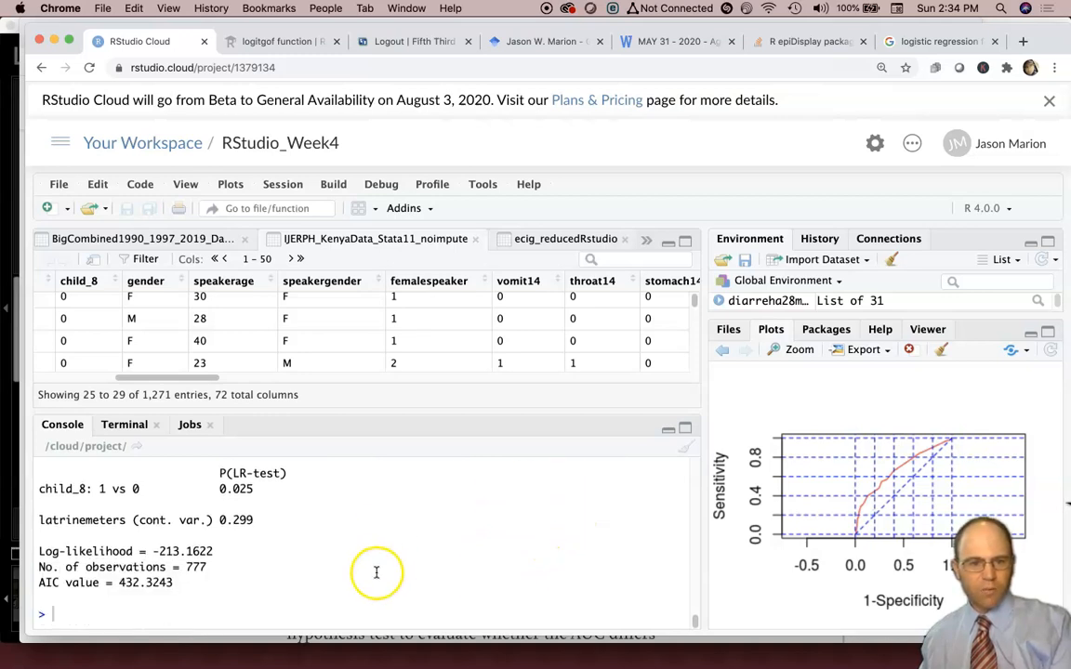
{"action": "type", "text": "diarreha28model<- glm(diarrhea28~child_8+latrinemeters, family=binomial)"}
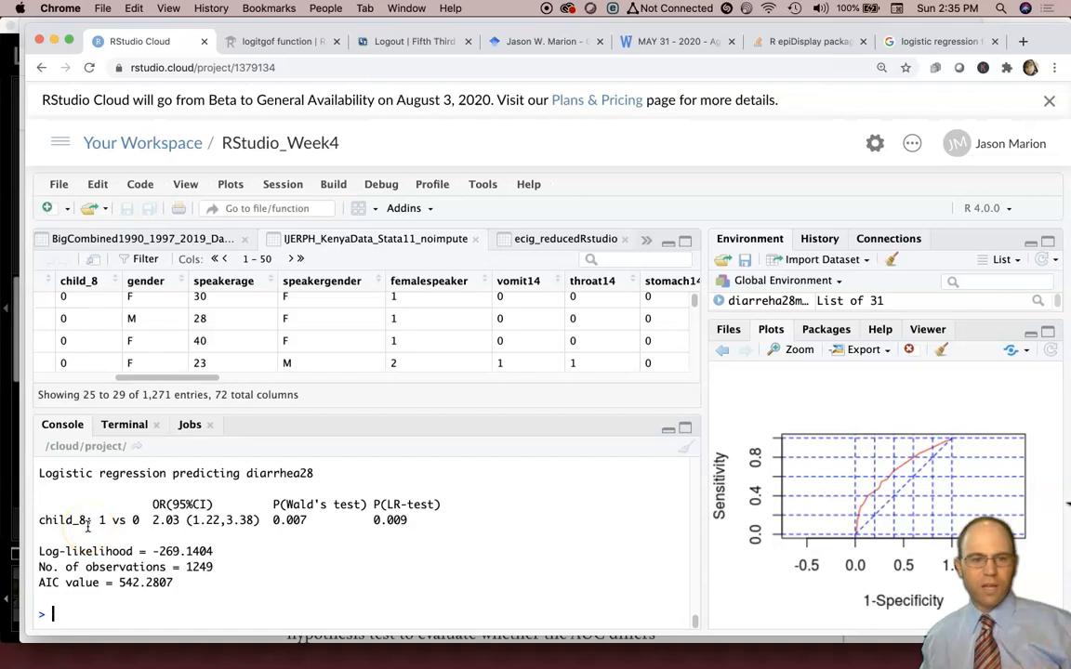
{"action": "double_click", "coordinate": [166, 521]}
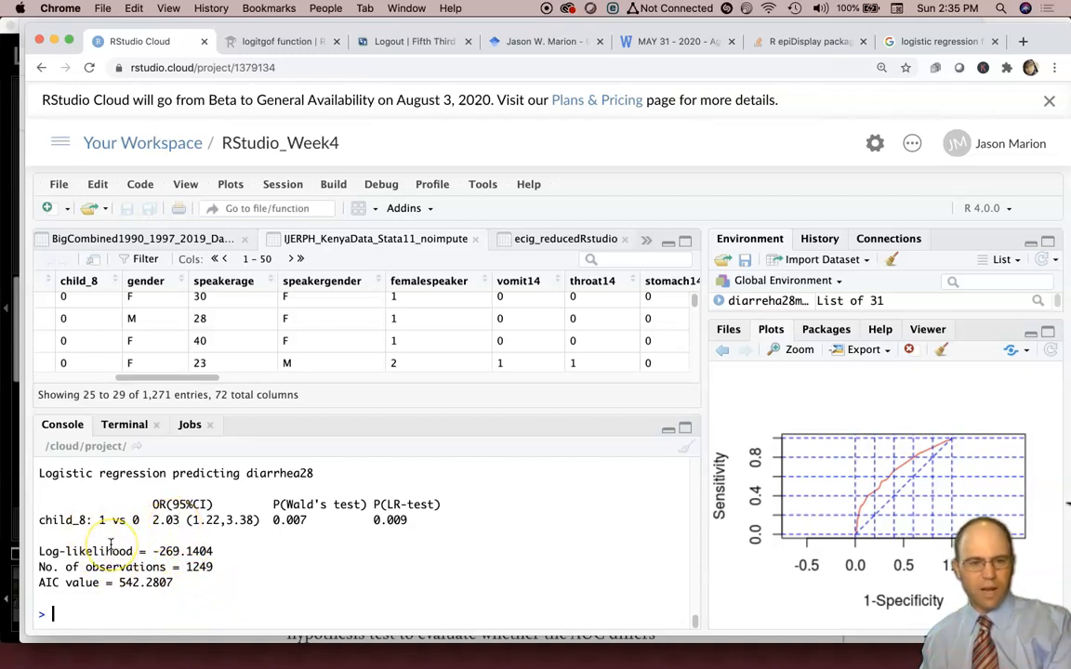
{"action": "type", "text": "logistic.display(diarreha28model)"}
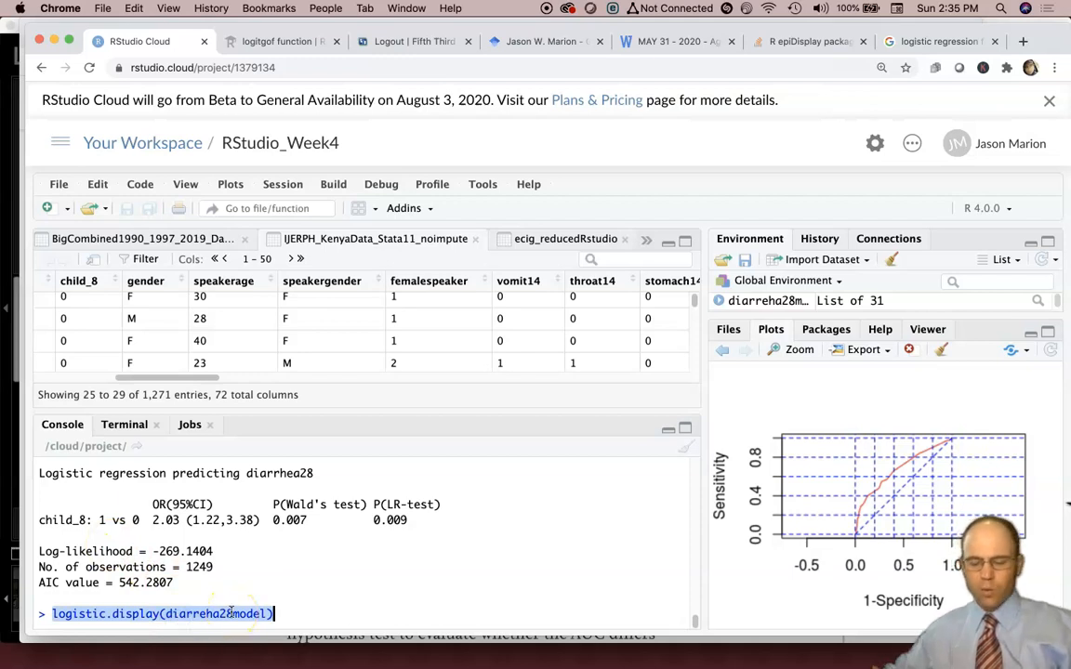
{"action": "key", "text": "enter"}
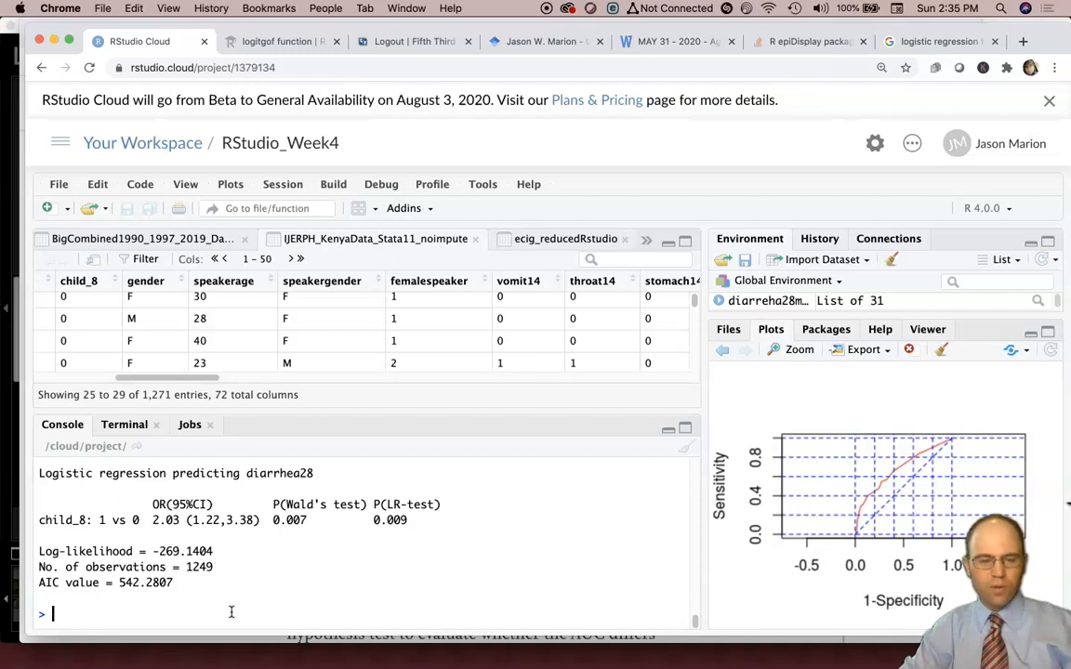
- Run lroc(diarreha28model) and read its $auc output of 0.5684199
{"action": "type", "text": "lo"}
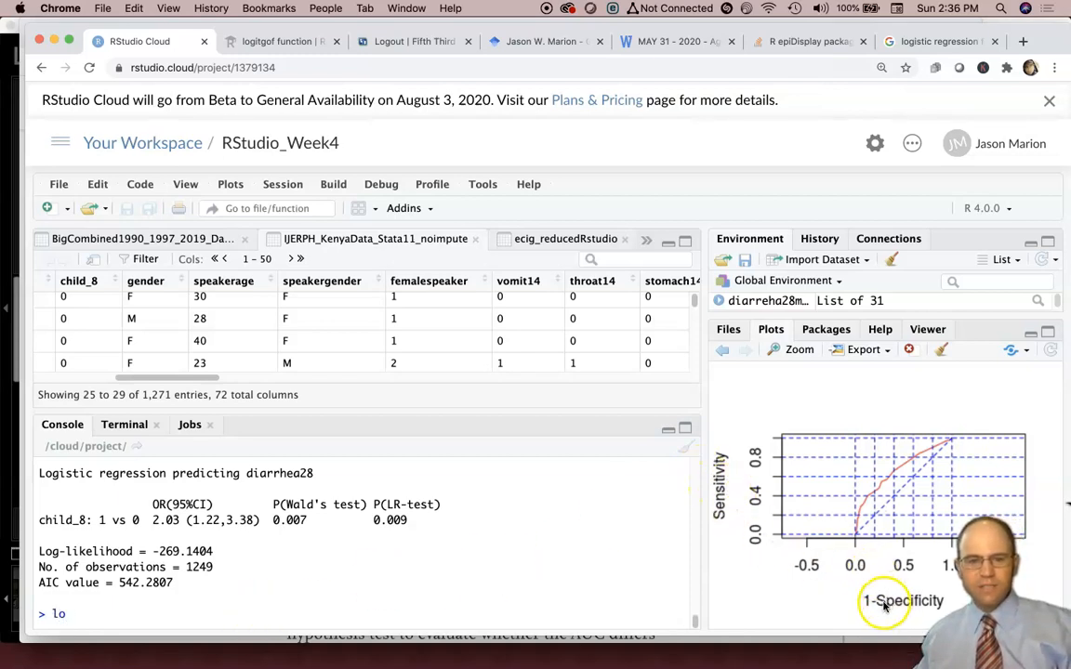
{"action": "type", "text": "r"}
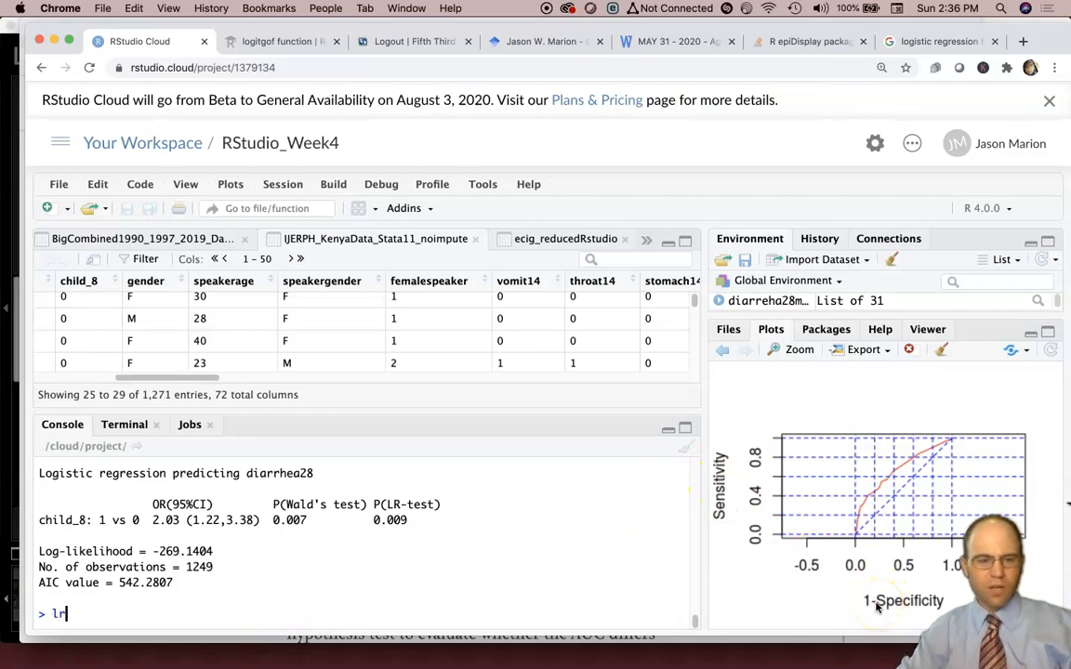
{"action": "type", "text": "roc"}
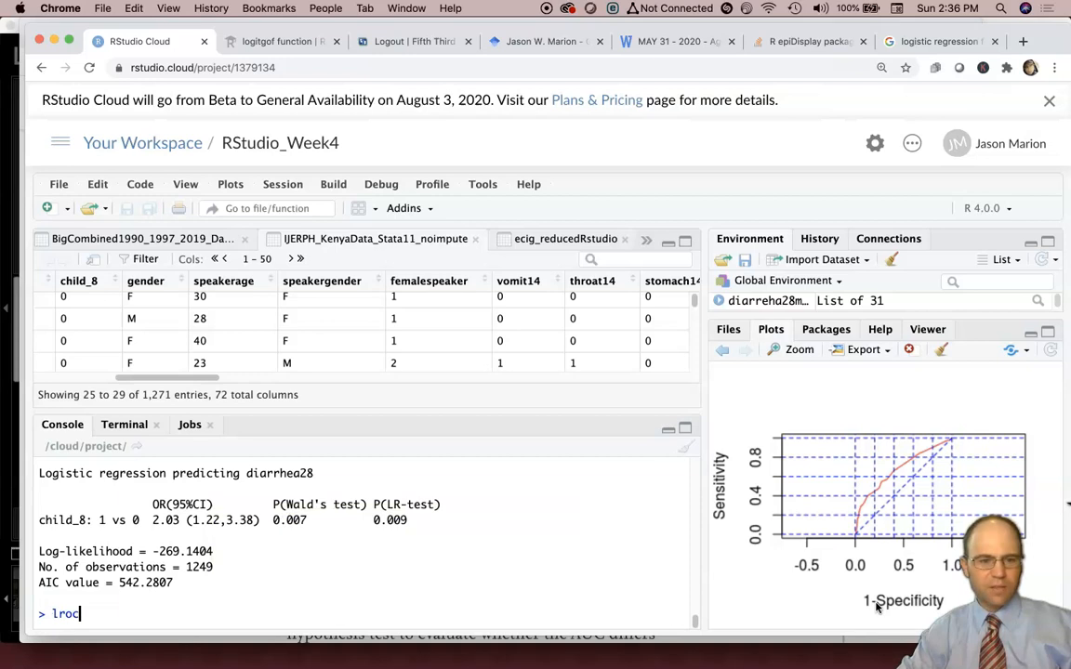
{"action": "type", "text": "()"}
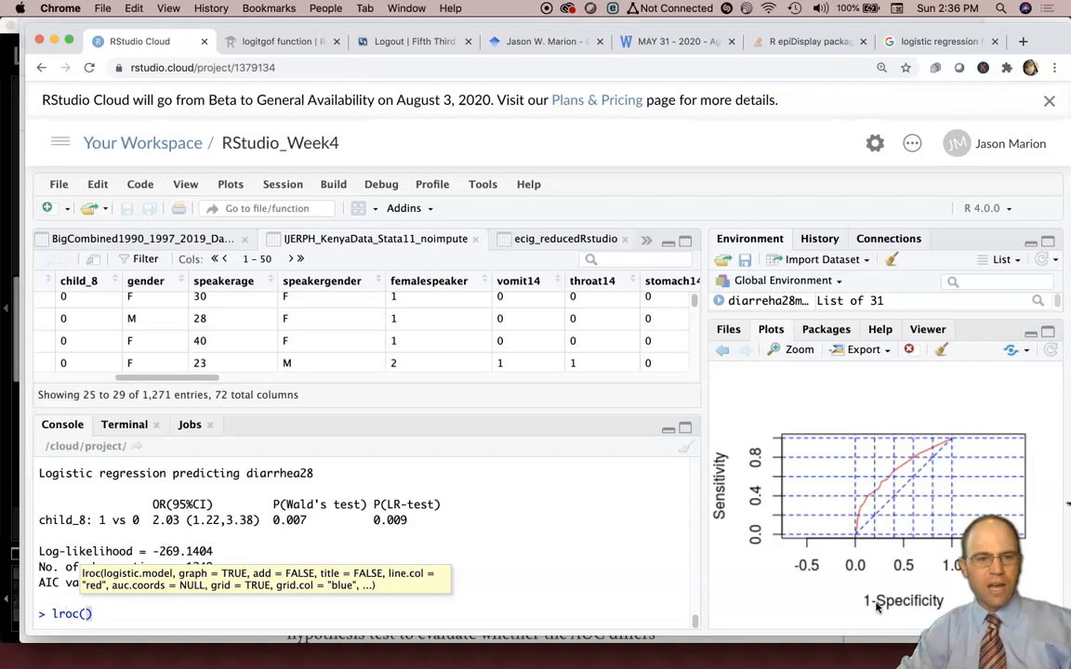
{"action": "type", "text": "diarrhea28model"}
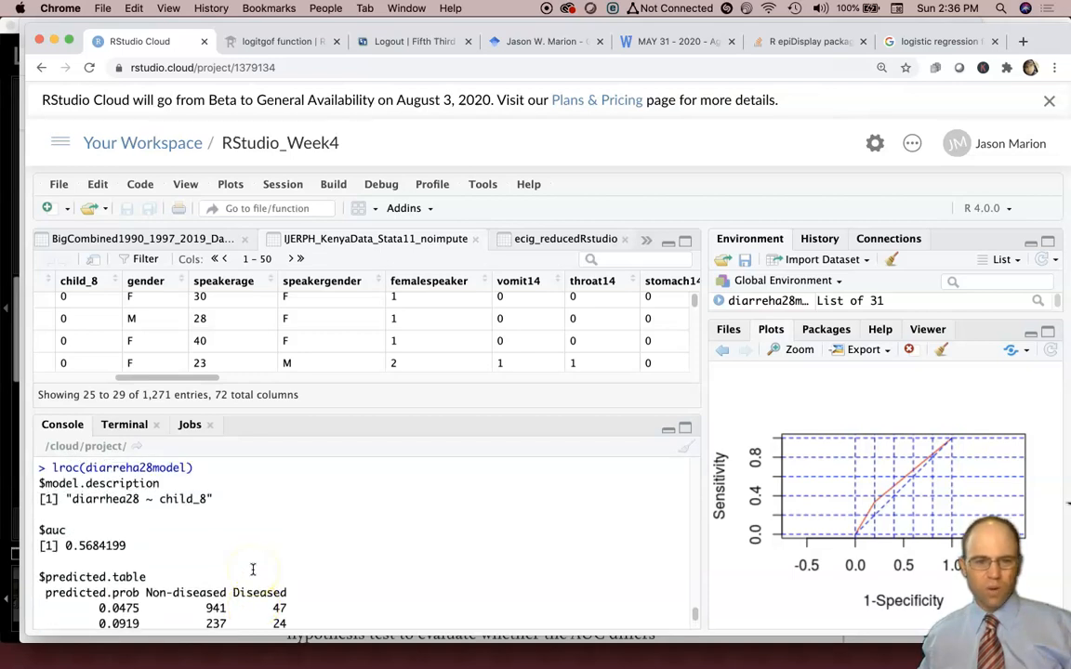
{"action": "scroll", "scroll_direction": "down", "scroll_amount": 3}
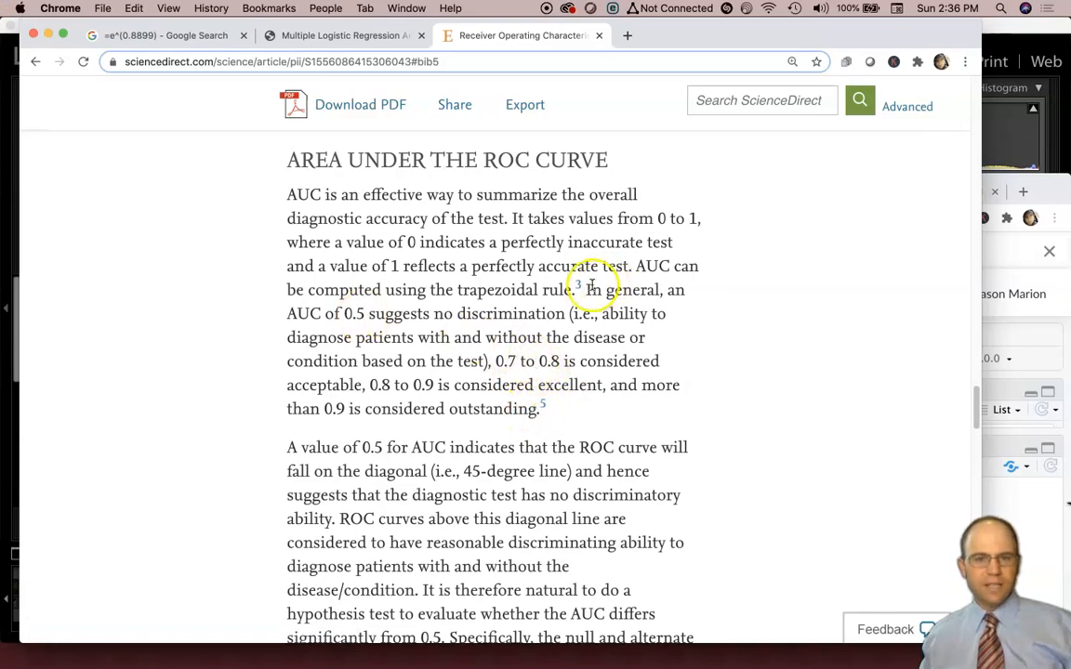
- Highlight the AUC interpretation ranges: 0.7–0.8 acceptable and 0.8–0.9 excellent
{"action": "left_click_drag", "start_coordinate": [587, 290], "coordinate": [556, 312]}
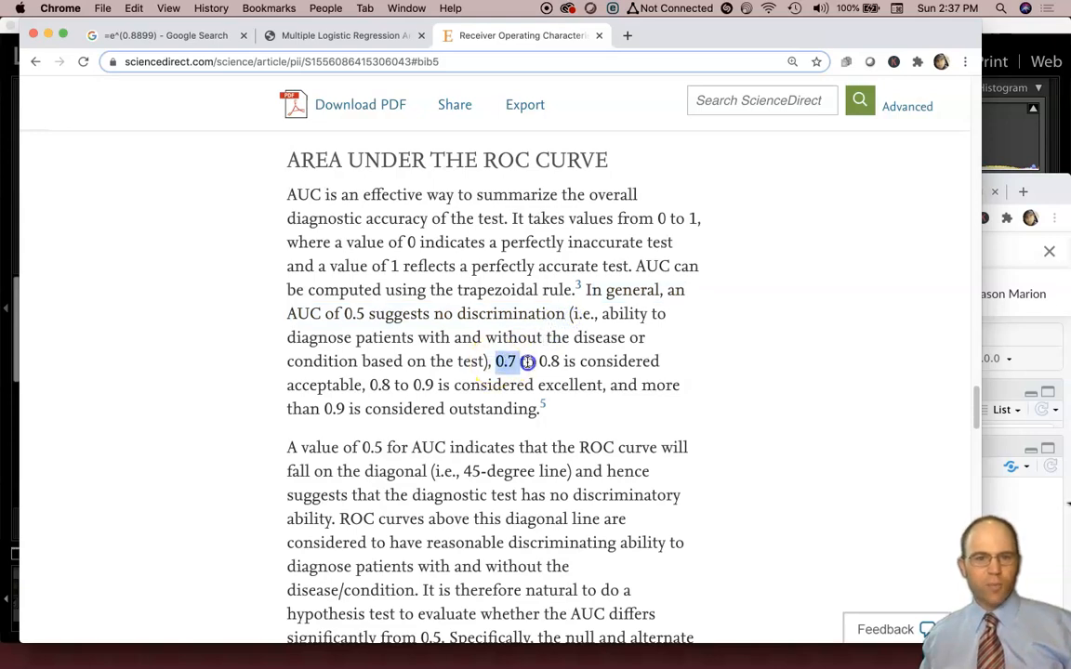
{"action": "left_click_drag", "start_coordinate": [495, 361], "coordinate": [565, 360]}
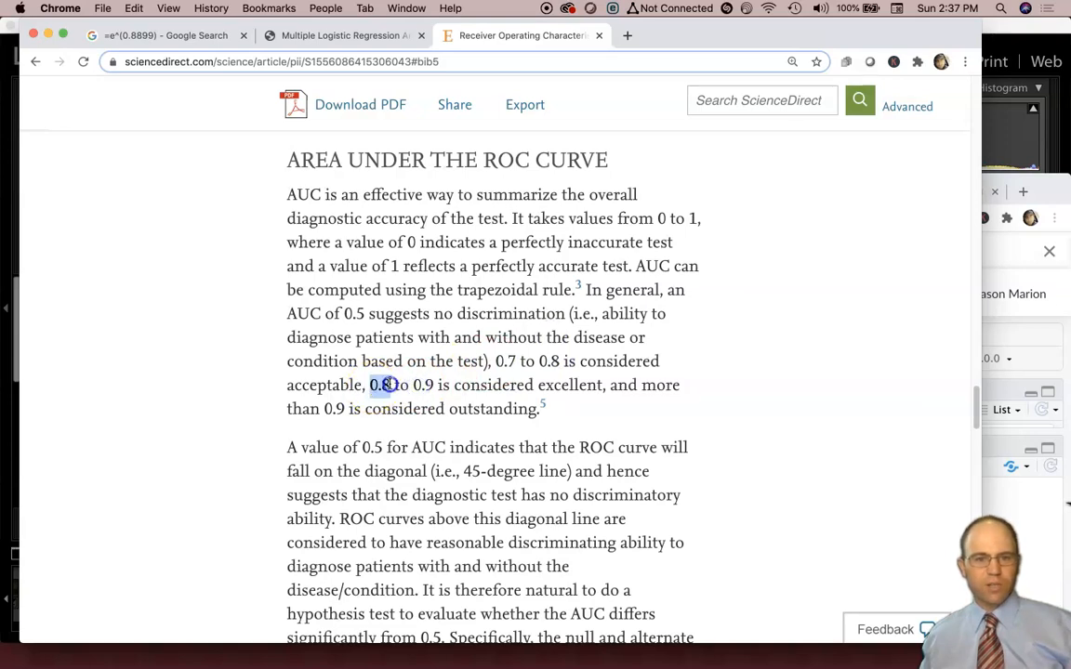
{"action": "left_click_drag", "start_coordinate": [381, 385], "coordinate": [595, 385]}
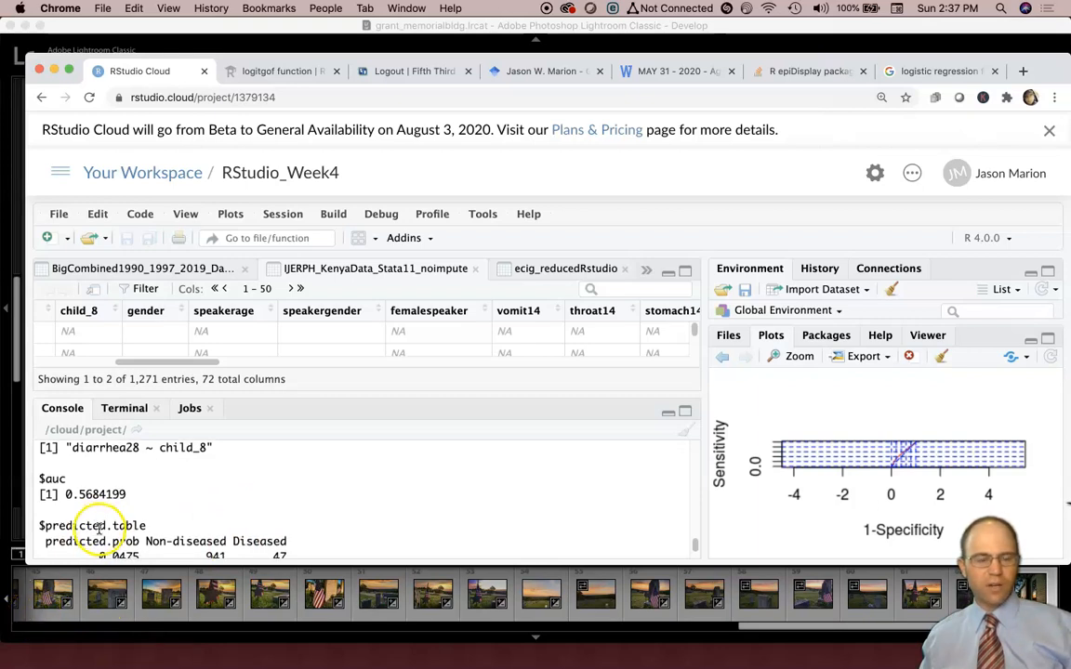
- Scroll the Console to the $diagnostic.table showing 1-specificity 0.201 and sensitivity 0.338
{"action": "scroll", "scroll_direction": "down", "scroll_amount": 3}
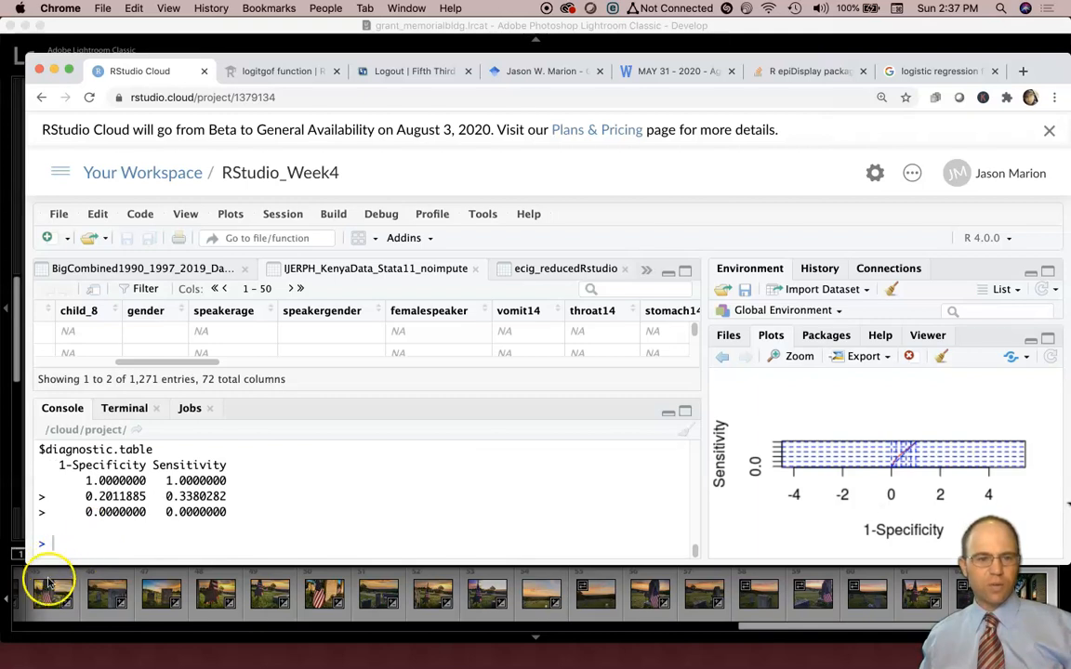
{"action": "scroll", "scroll_direction": "down", "scroll_amount": 3}
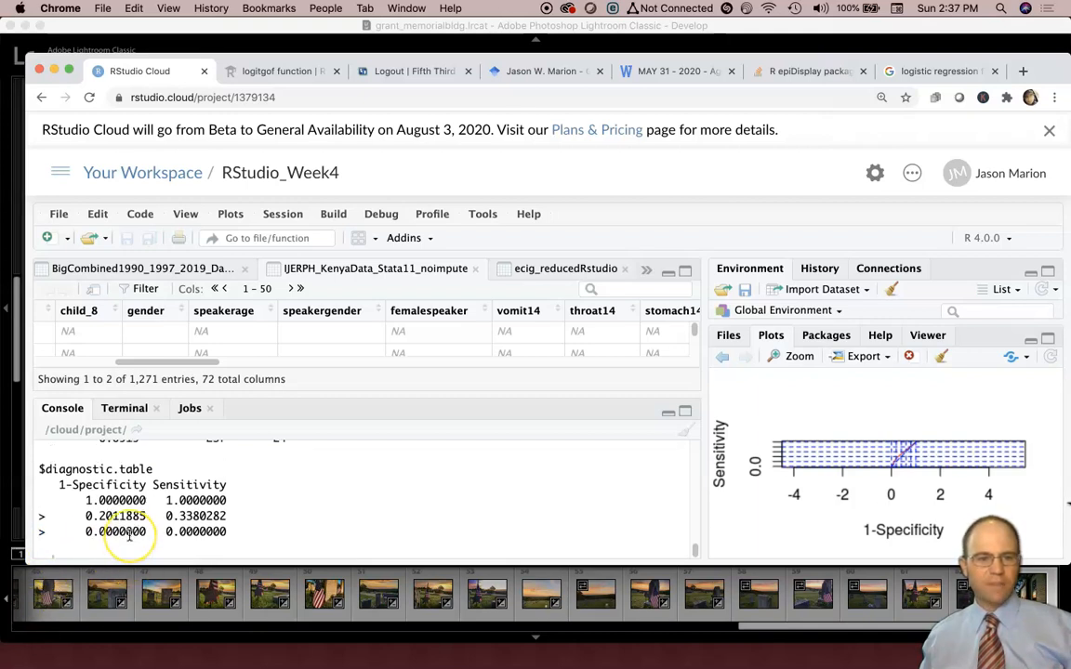